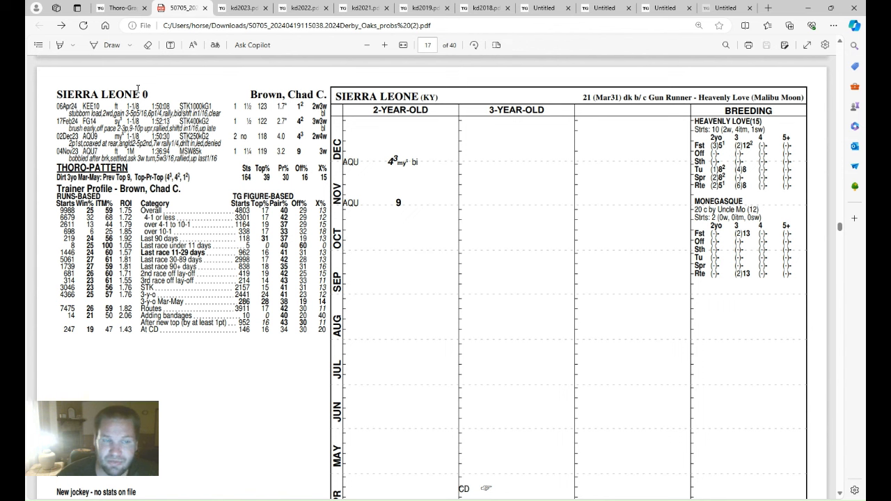
mouse_move(155, 76)
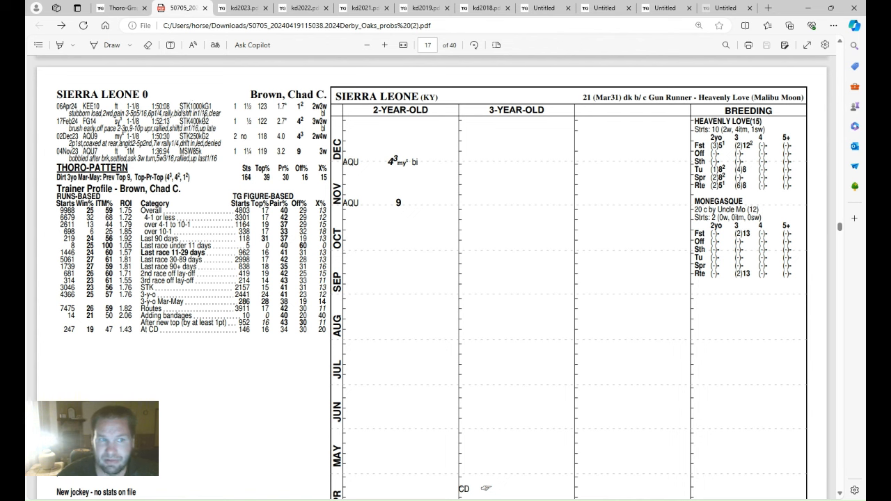
Switch to the Thoro-Graph tab and look over The Archives page's Triple Crown sheets.
left_click(120, 7)
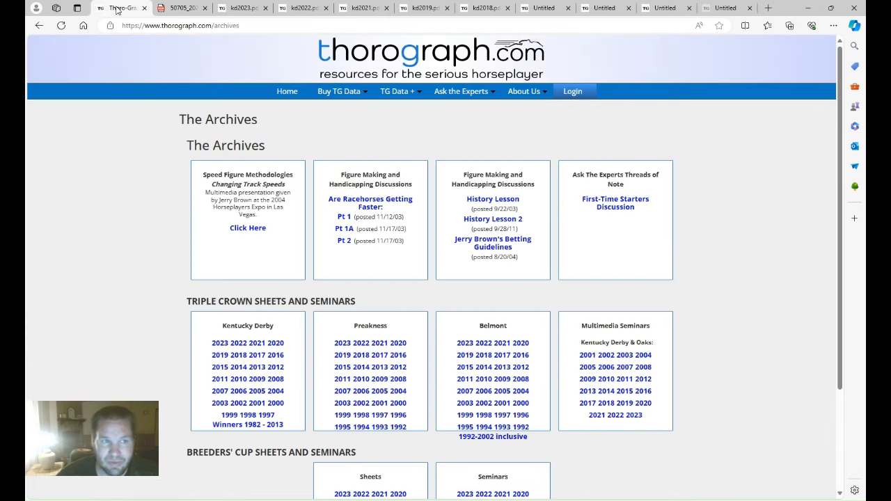
mouse_move(628, 67)
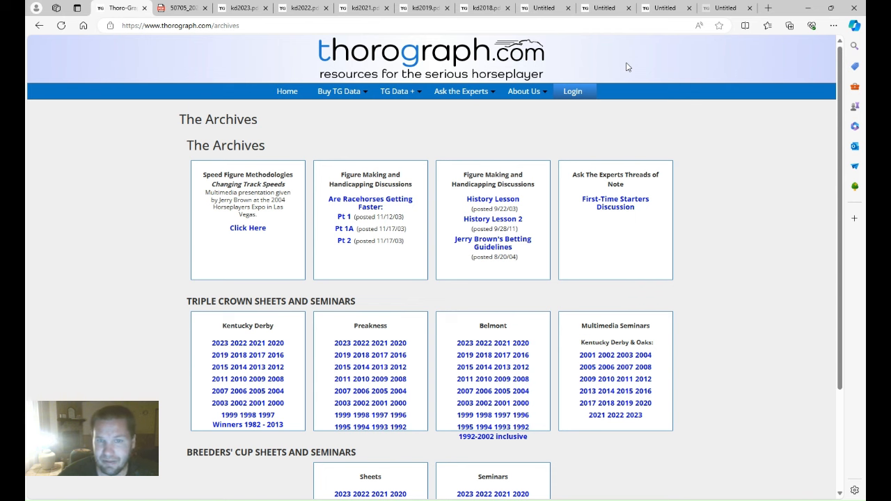
left_click(397, 92)
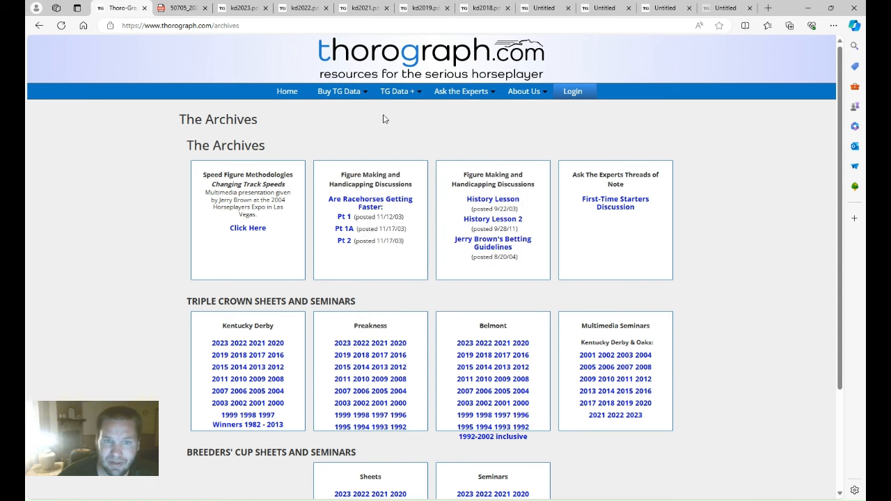
left_click(396, 91)
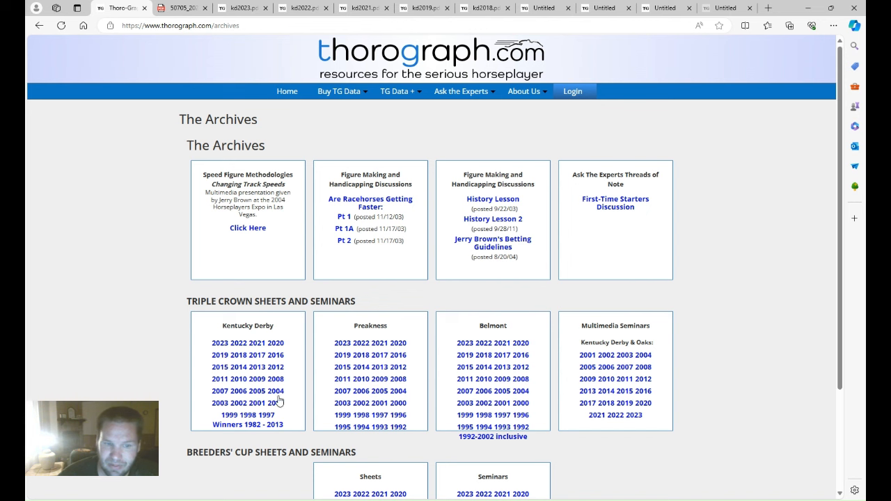
mouse_move(111, 281)
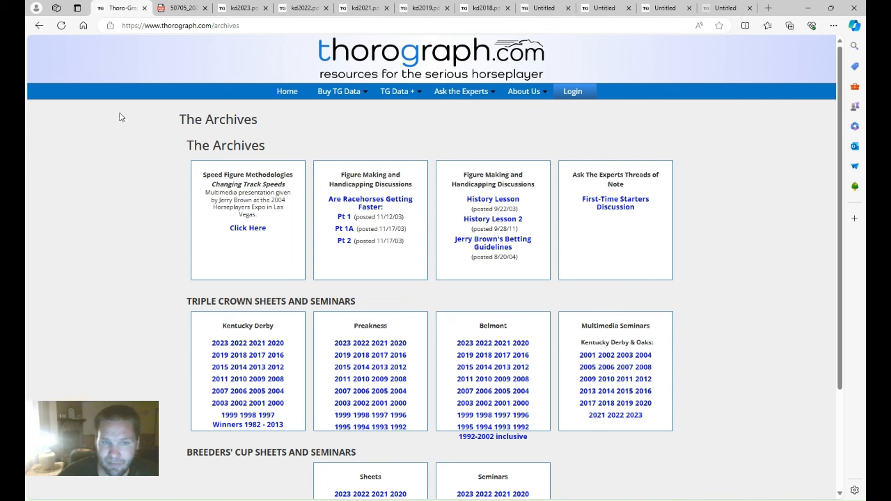
mouse_move(398, 91)
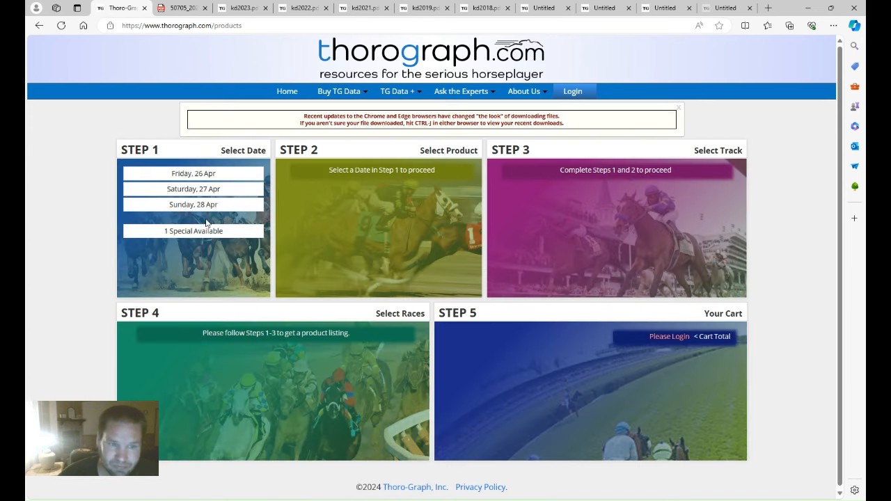
List the $25 2024 Oaks & Derby Probables special, then return to Sierra Leone's sheet.
left_click(193, 230)
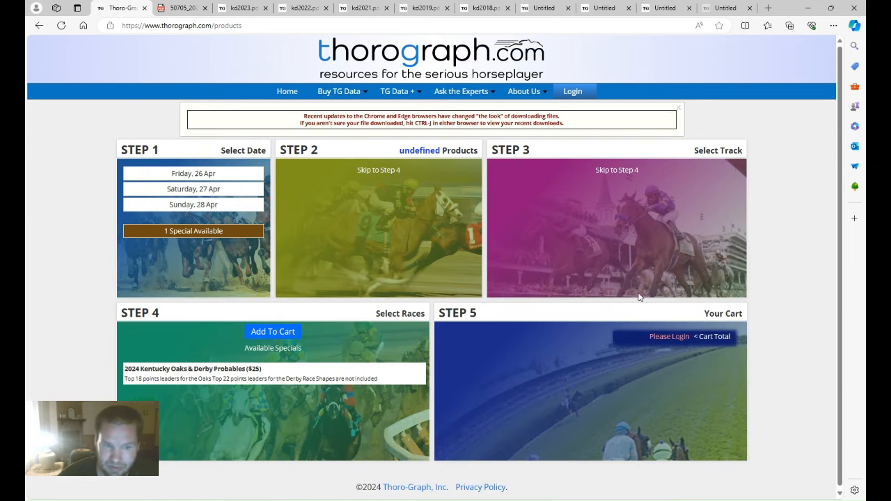
mouse_move(27, 356)
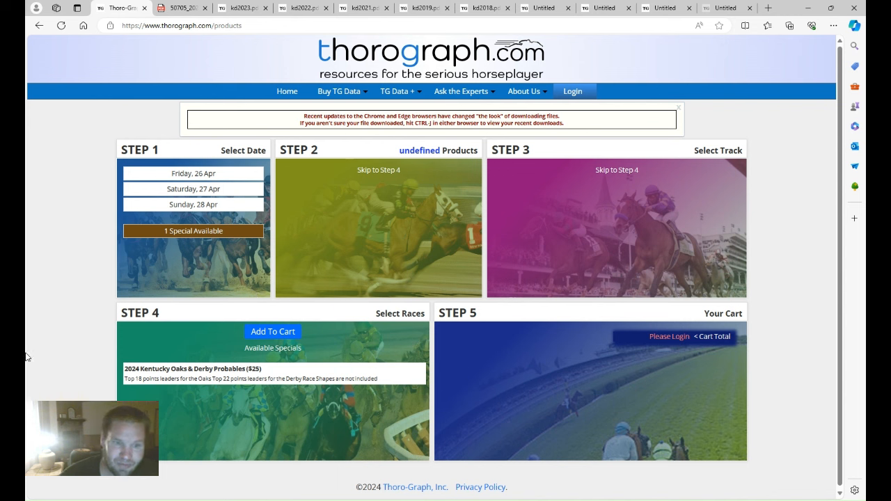
mouse_move(63, 114)
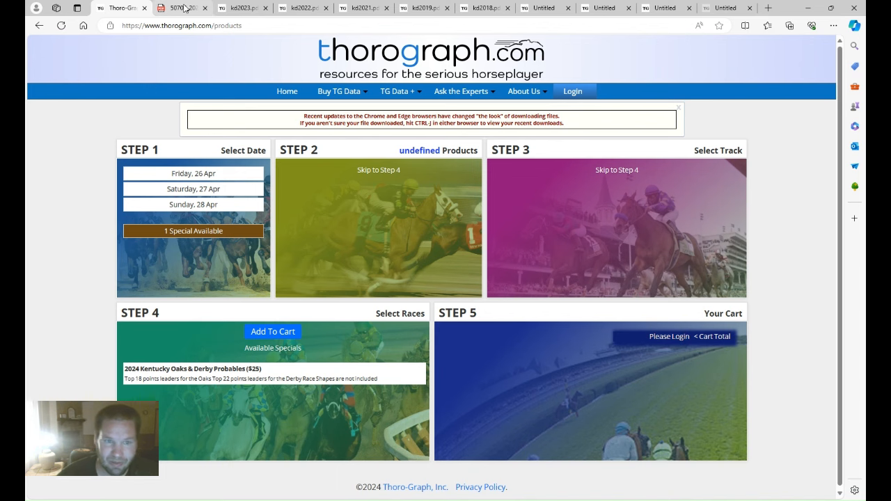
left_click(182, 8)
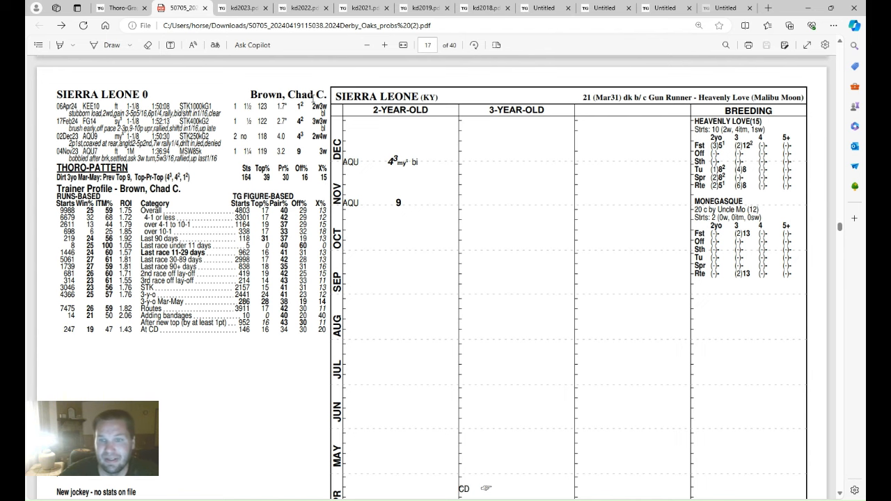
Page through Mage's 2023 and the 2022 Derby sheets, ending on Medina Spirit's 2021 sheet.
left_click(240, 7)
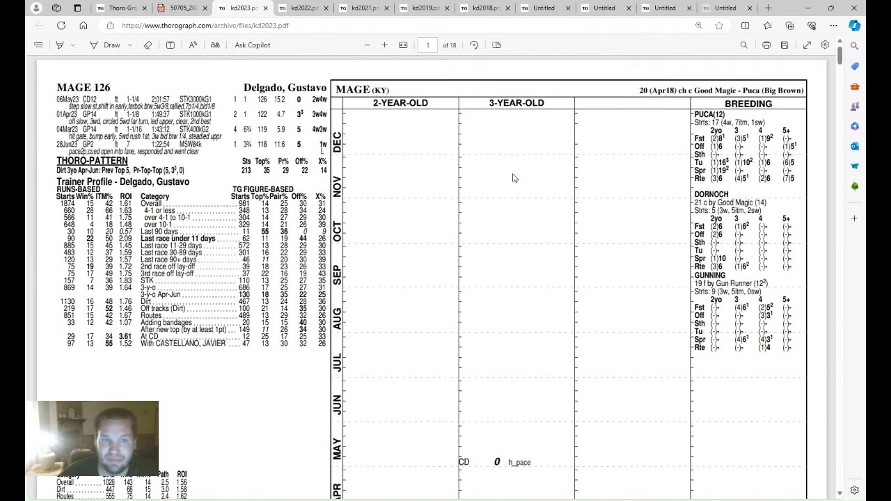
scroll("down", 3)
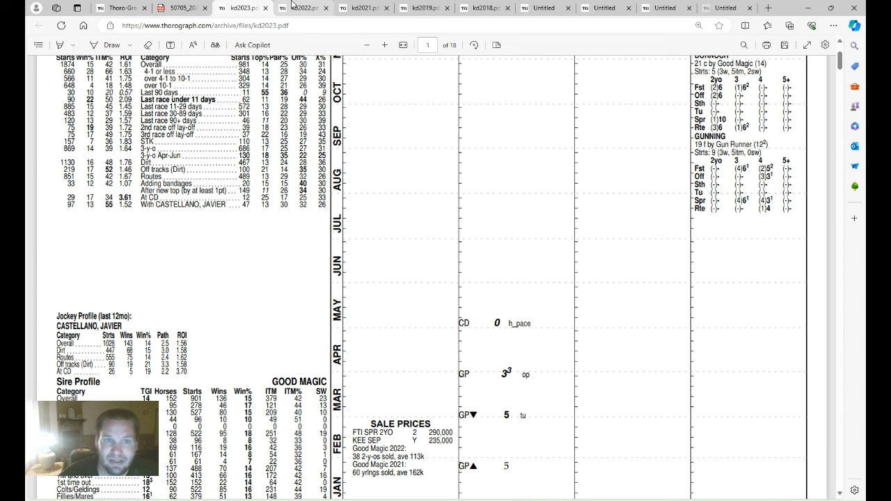
left_click(303, 8)
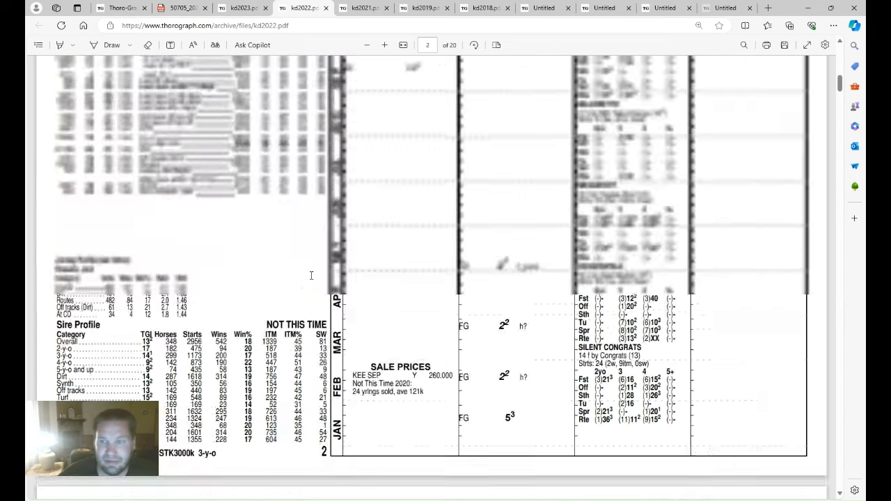
left_click(366, 45)
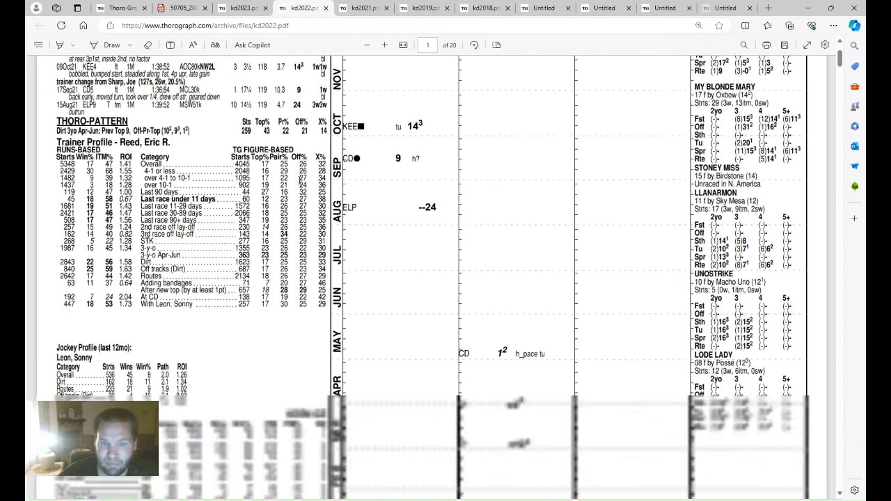
scroll("down", 3)
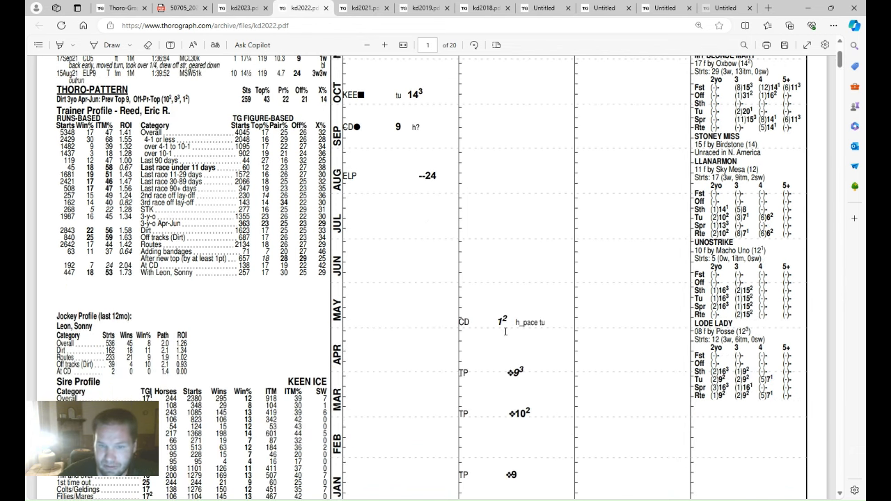
mouse_move(487, 151)
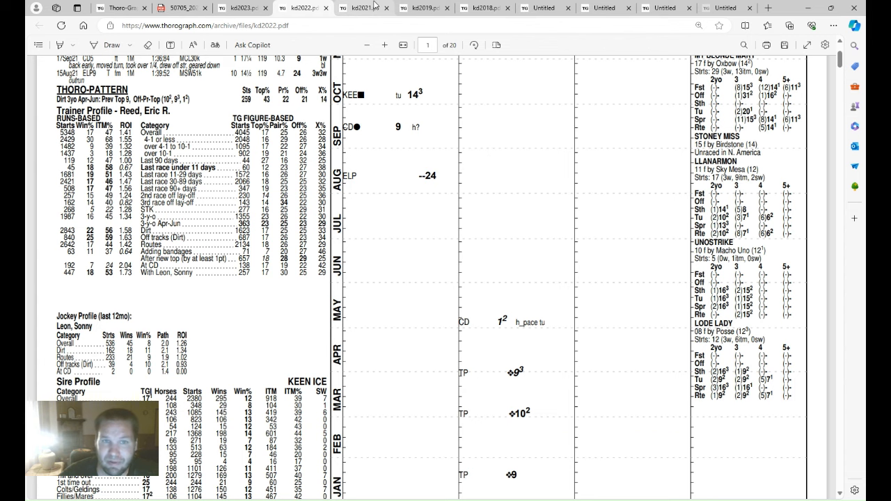
left_click(362, 7)
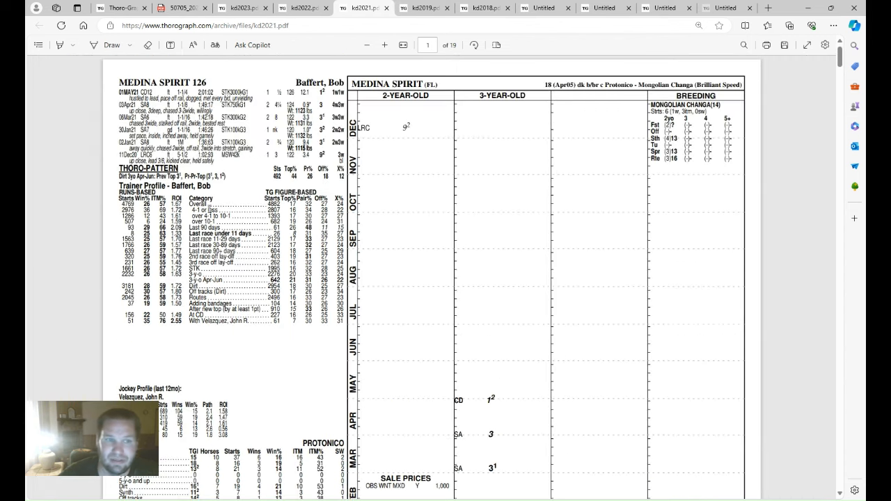
Scroll down through Maximum Security's 2019 Derby sheet.
scroll("down", 3)
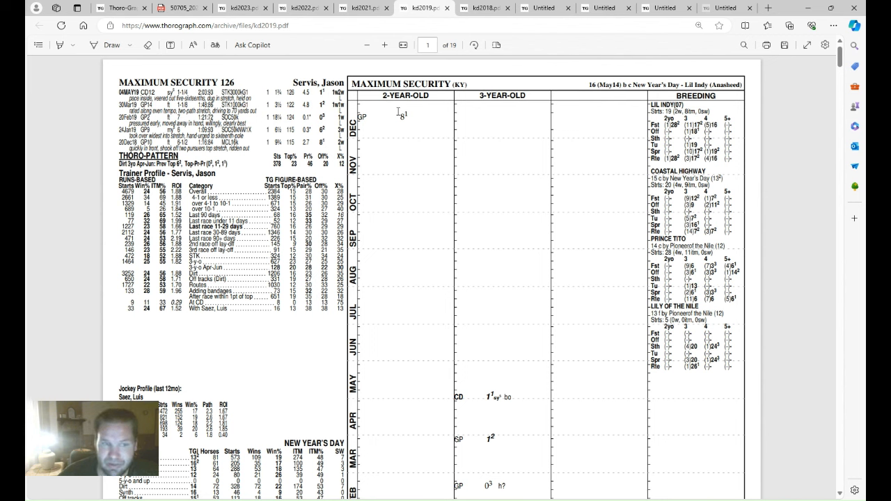
mouse_move(487, 143)
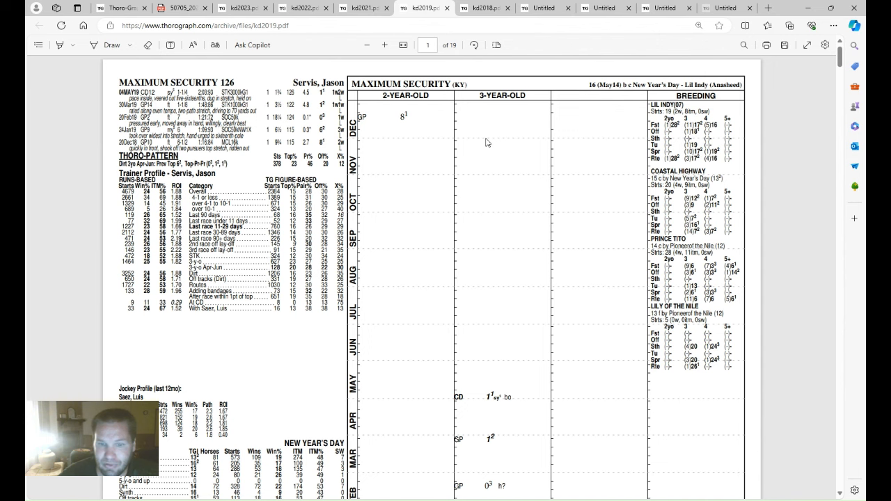
mouse_move(485, 142)
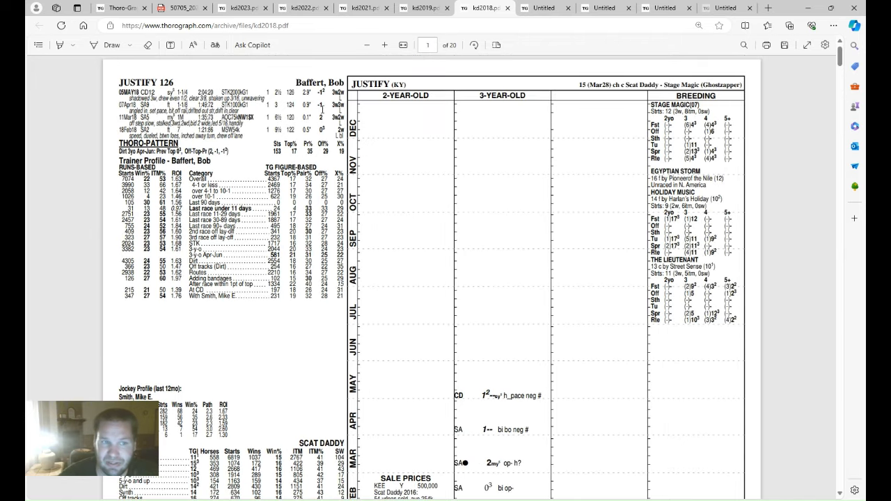
mouse_move(564, 406)
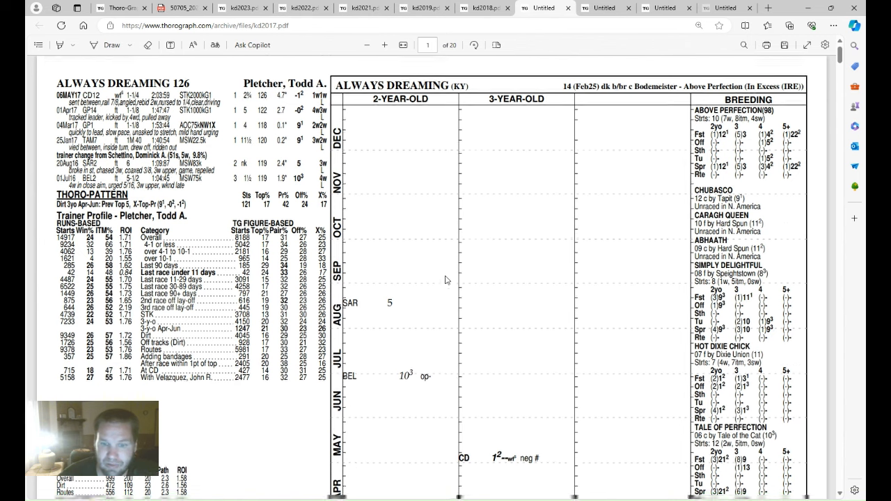
Scroll down Nyquist's 2016 Derby sheet to review his race figures.
scroll("down", 3)
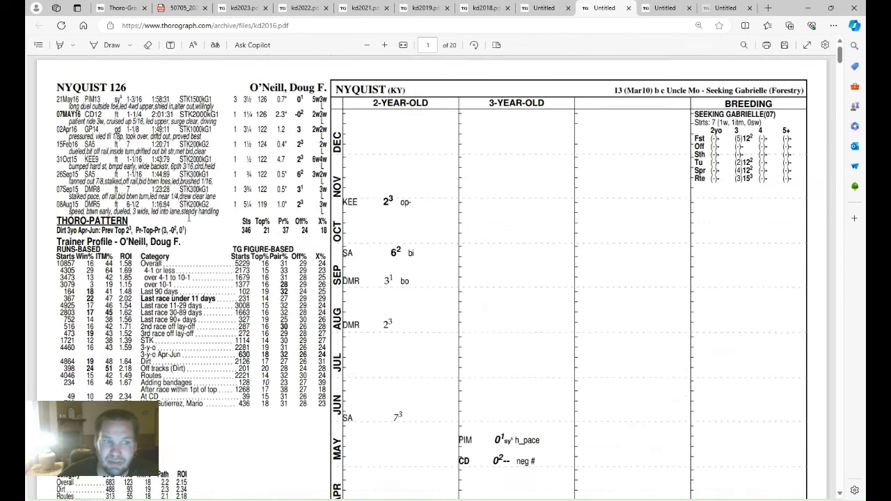
scroll("down", 3)
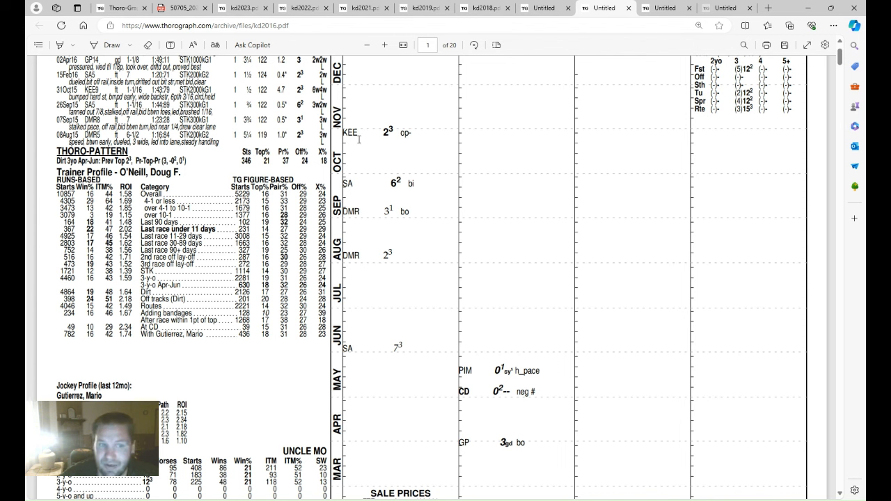
mouse_move(357, 124)
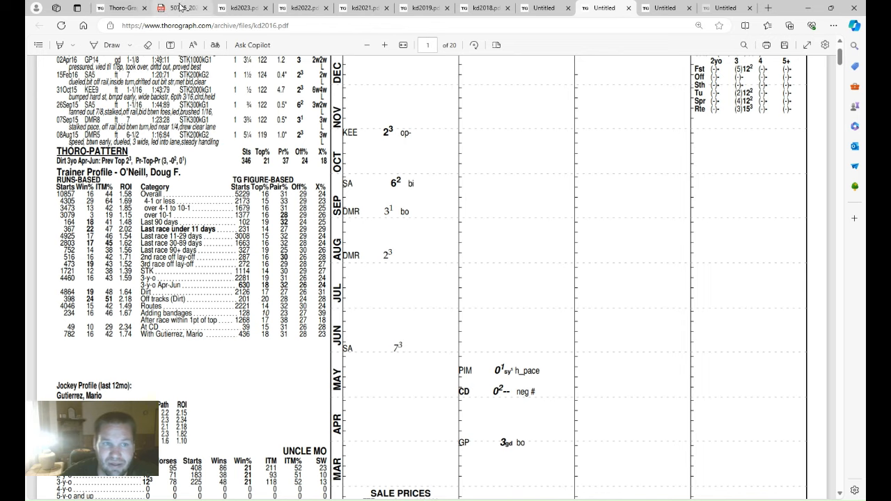
Return to the 2024 probables PDF and scroll through Sierra Leone's sheet and sire profile.
left_click(182, 7)
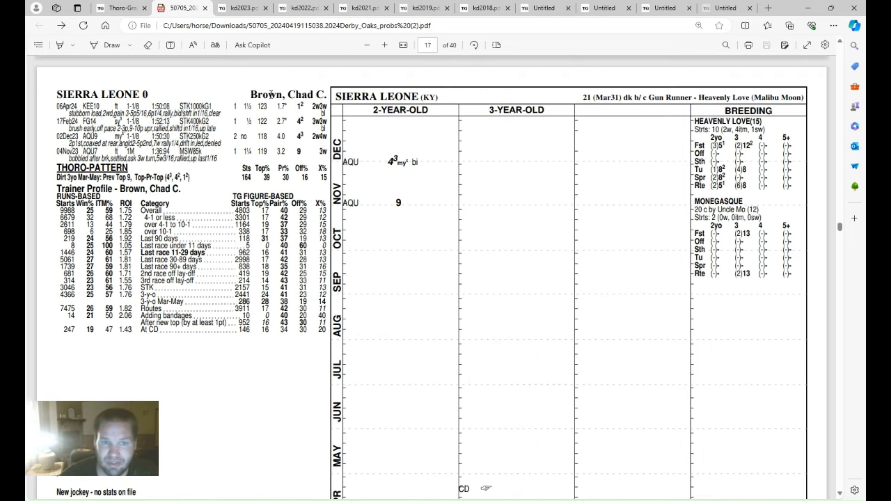
scroll("down", 3)
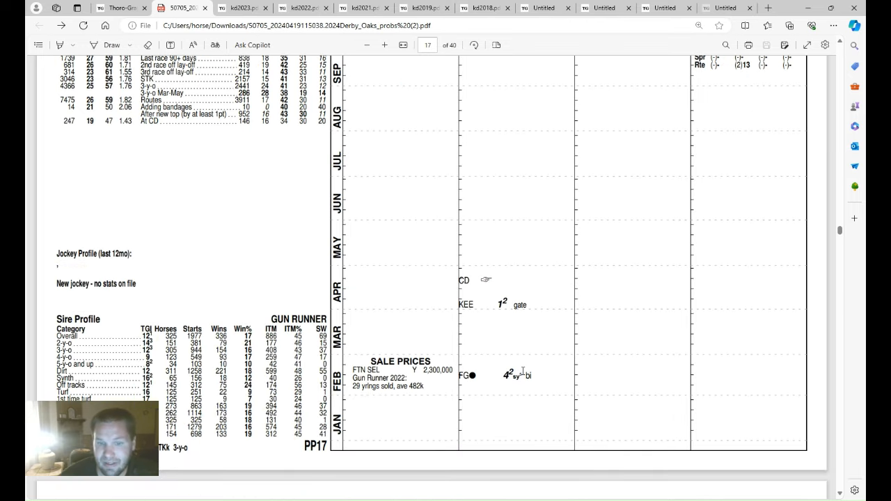
mouse_move(466, 178)
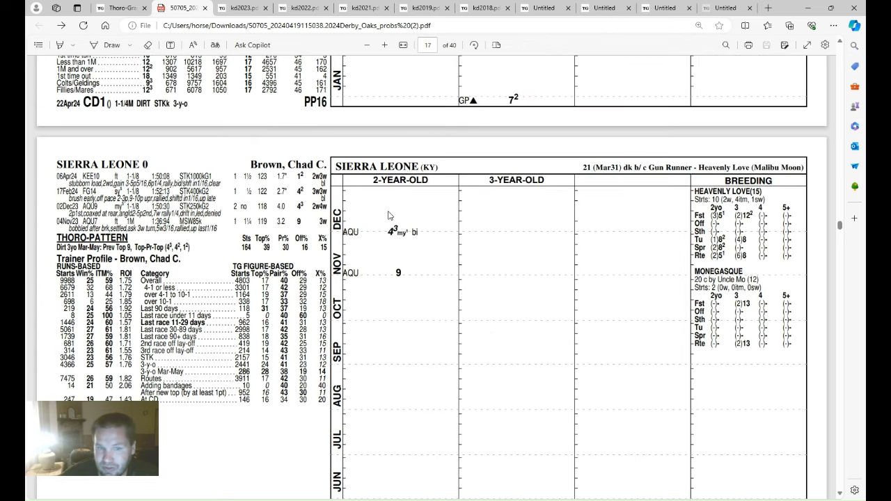
scroll("down", 3)
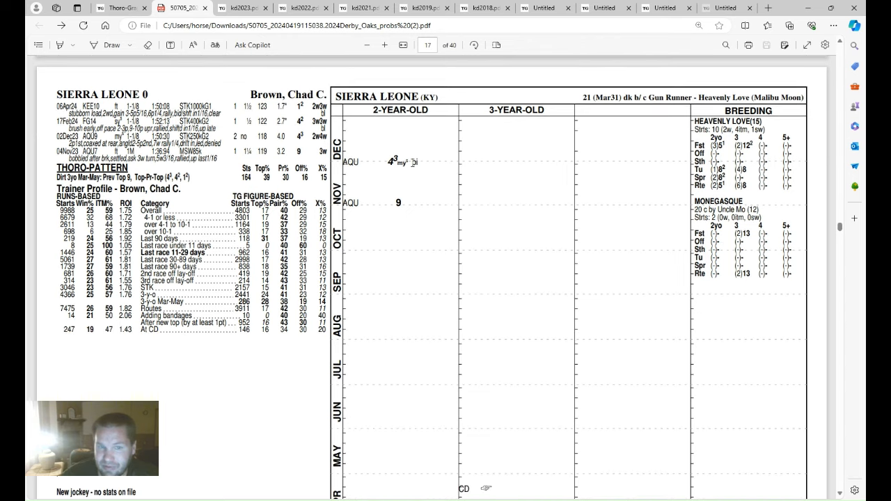
scroll("down", 3)
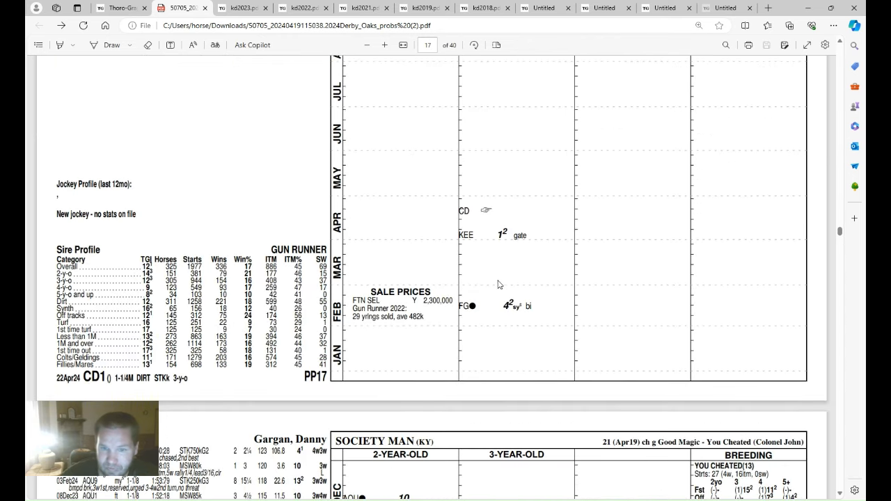
mouse_move(269, 91)
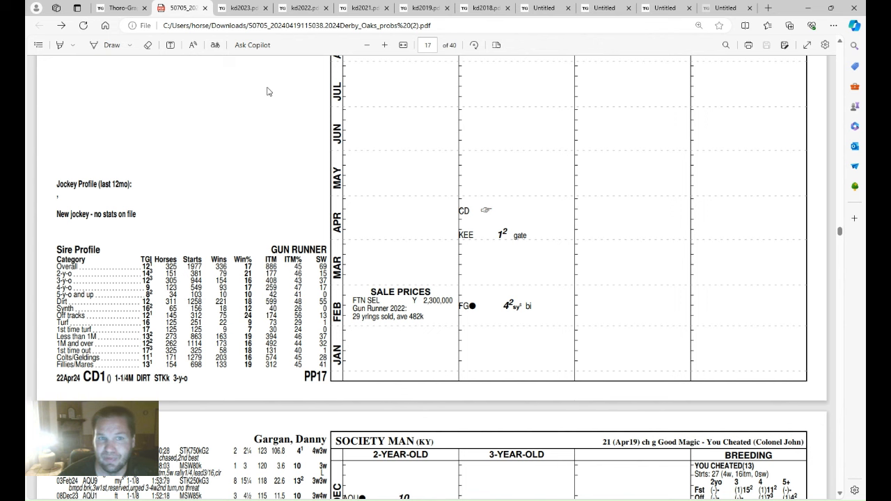
mouse_move(247, 75)
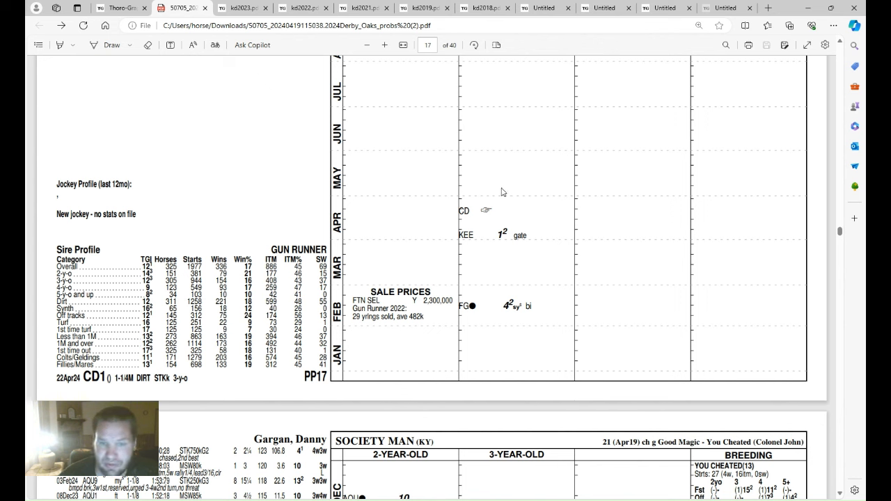
mouse_move(508, 149)
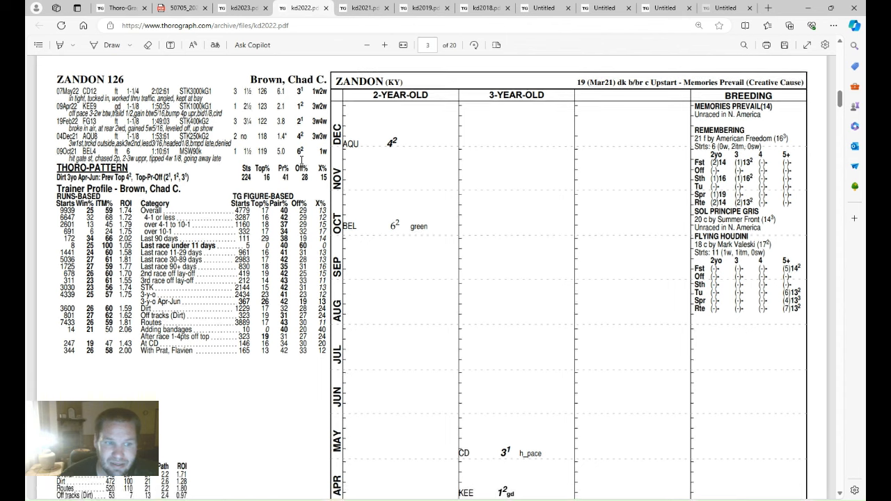
mouse_move(397, 210)
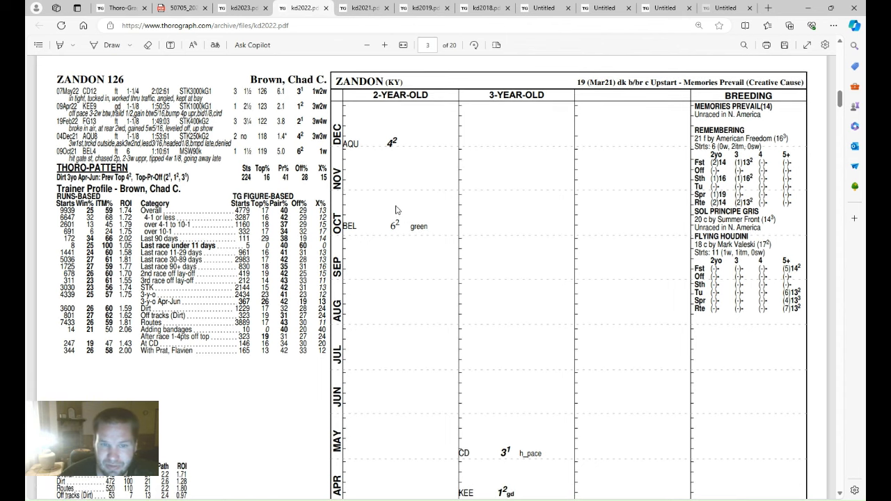
Scroll through Zandon's 2022 sheet, viewing his race figures, trainer and sire profiles.
scroll("down", 3)
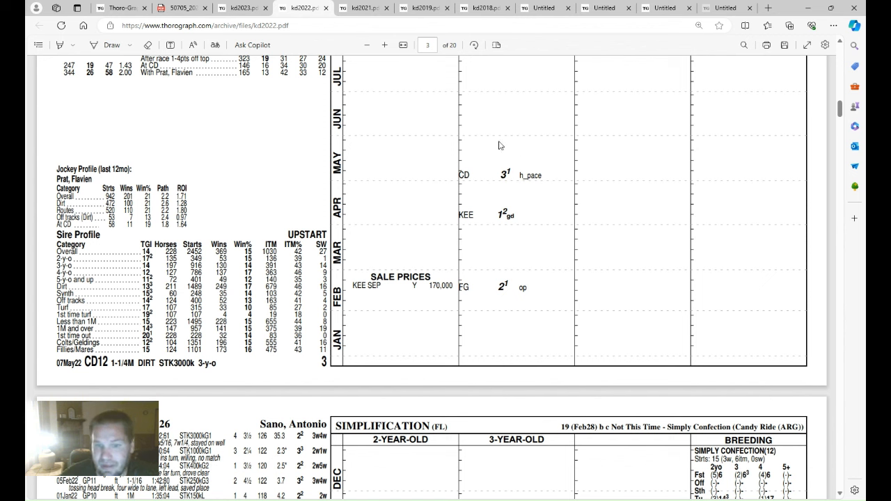
mouse_move(524, 192)
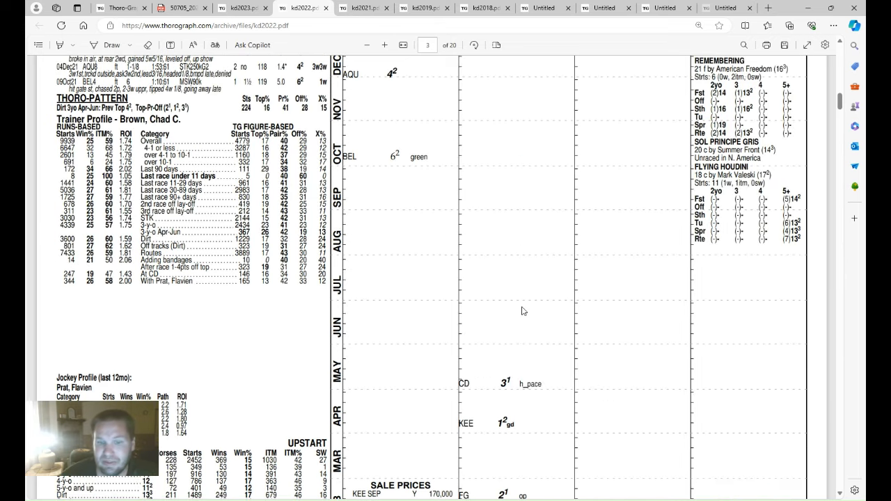
scroll("up", 3)
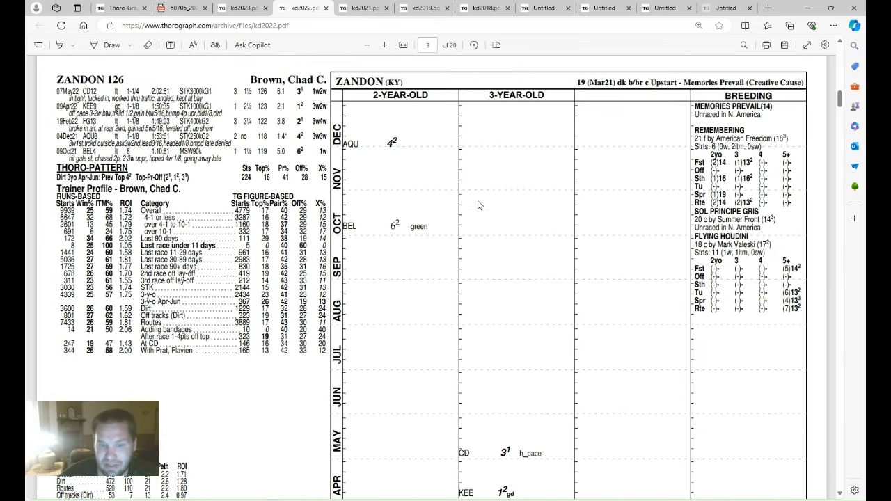
scroll("down", 3)
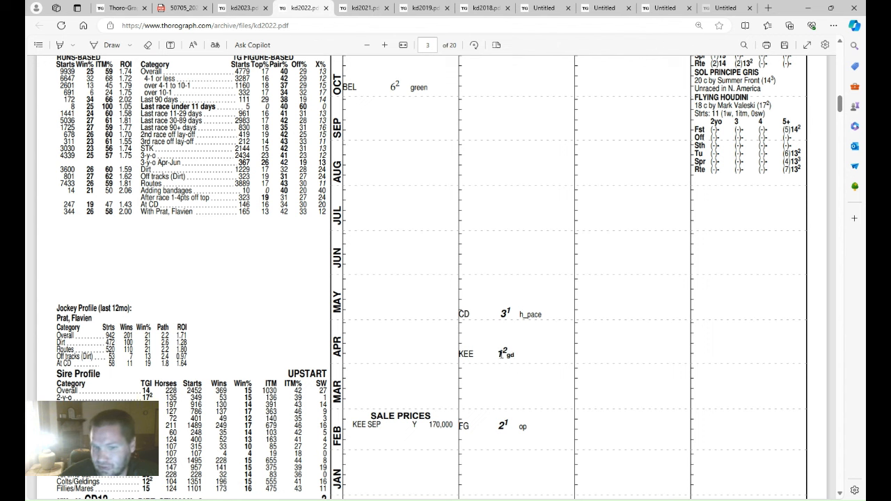
mouse_move(389, 241)
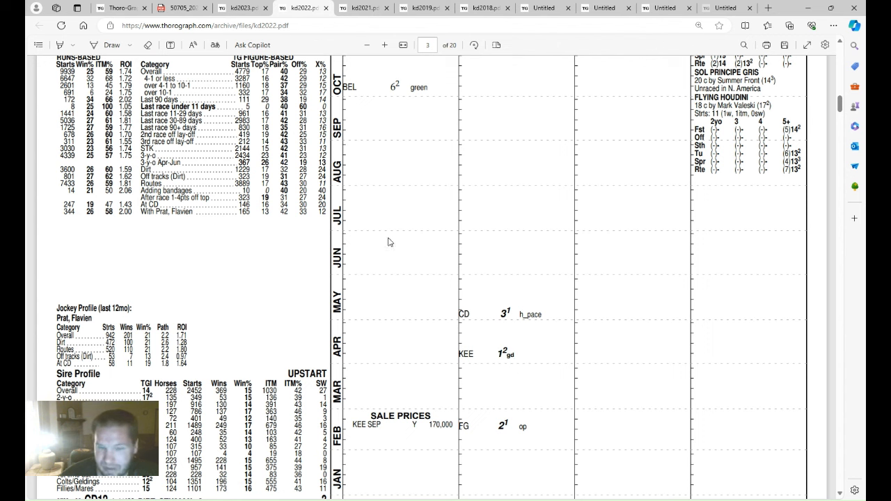
mouse_move(450, 180)
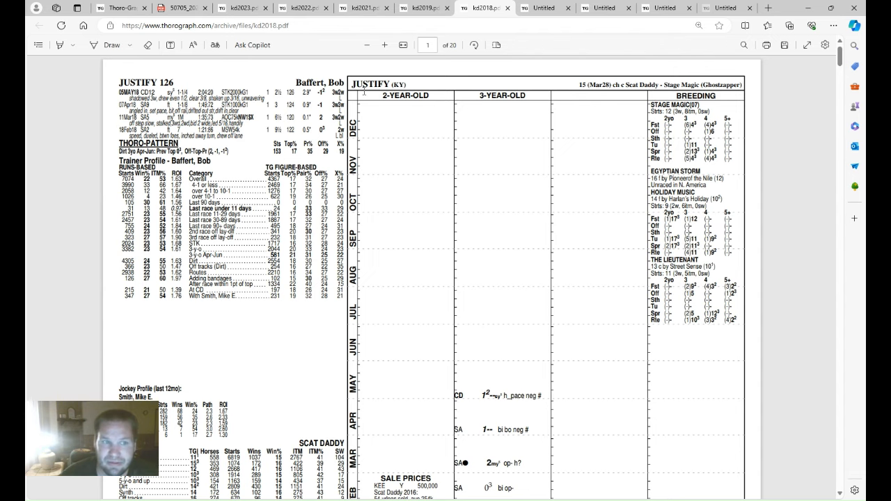
Scroll past Justify's page to Good Magic's figures and sire profile in the 2018 sheets.
scroll("down", 3)
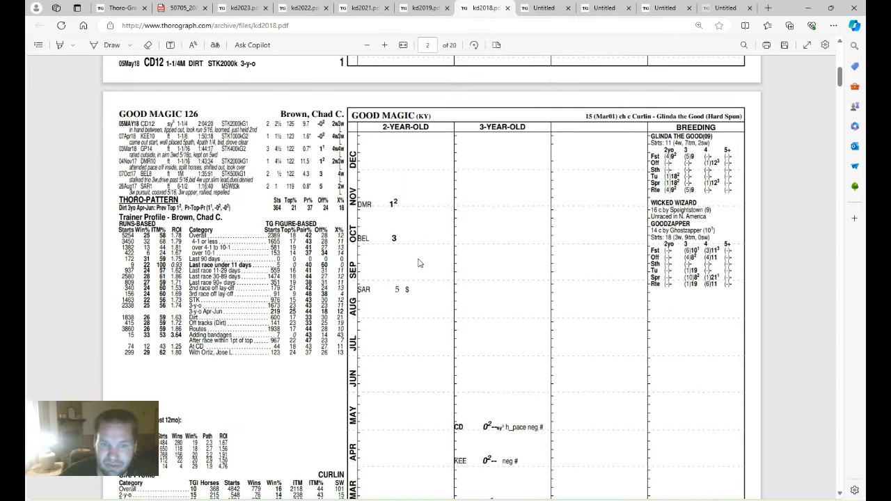
scroll("down", 3)
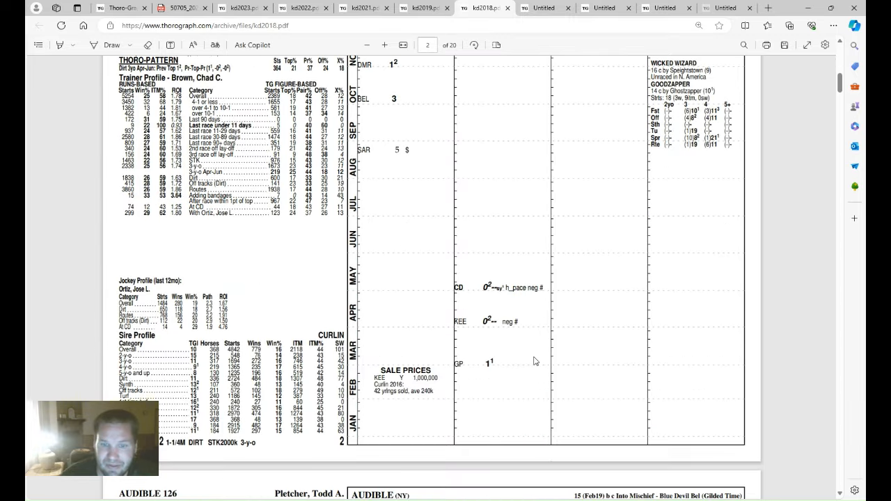
mouse_move(538, 332)
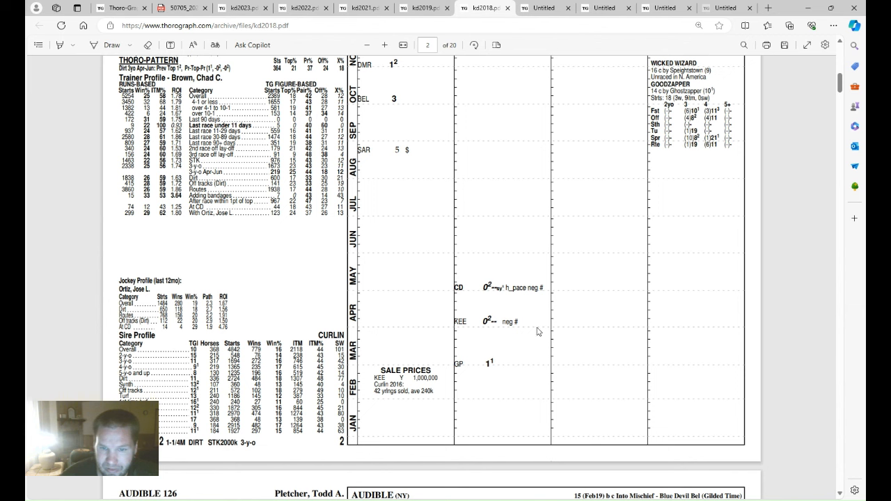
mouse_move(483, 258)
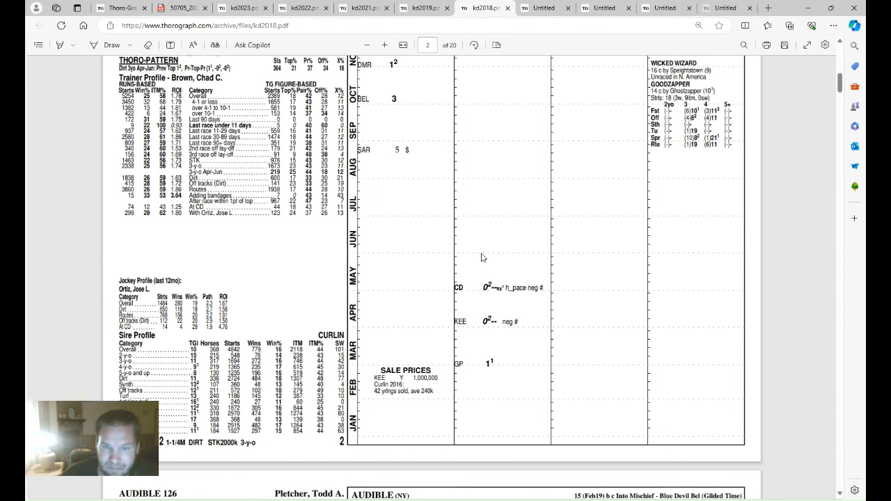
mouse_move(478, 242)
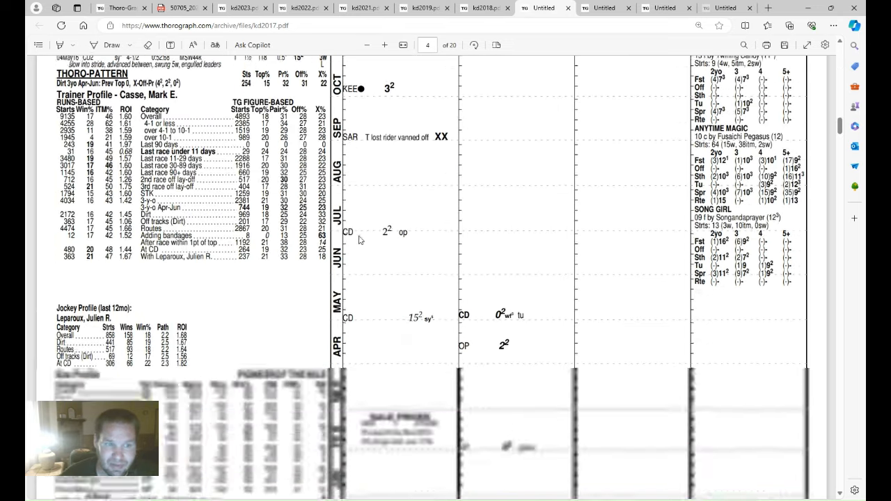
Review Practical Joke's 2017 sheet on page 5, then return to the 2024 probables PDF.
scroll("down", 3)
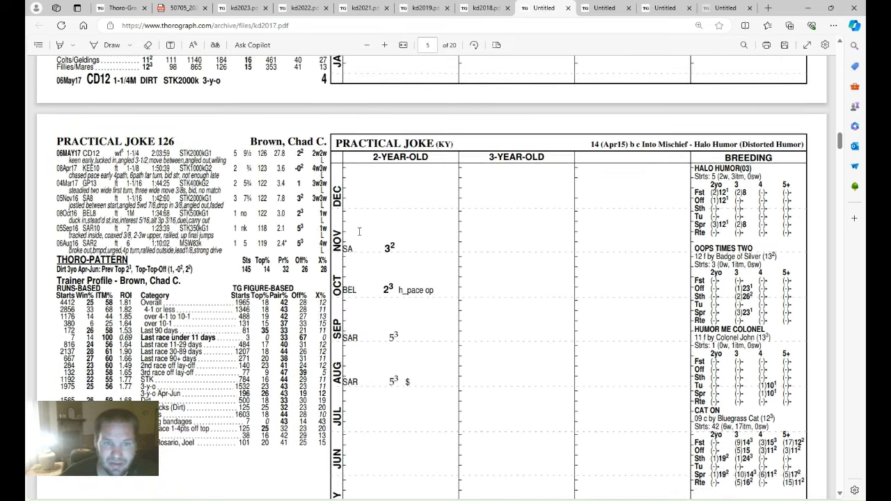
mouse_move(352, 211)
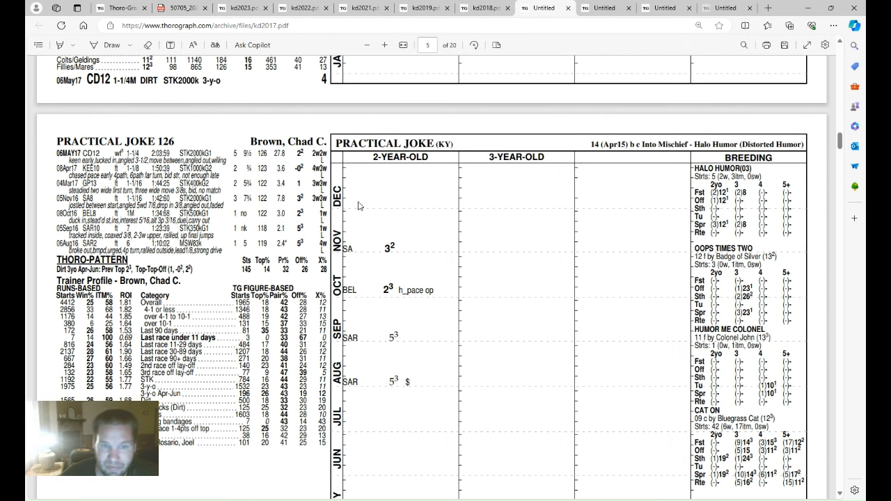
scroll("down", 3)
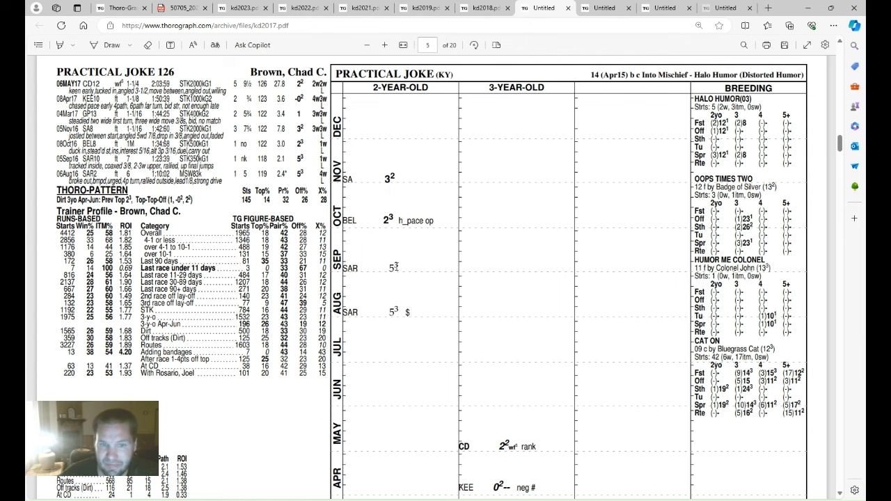
scroll("down", 3)
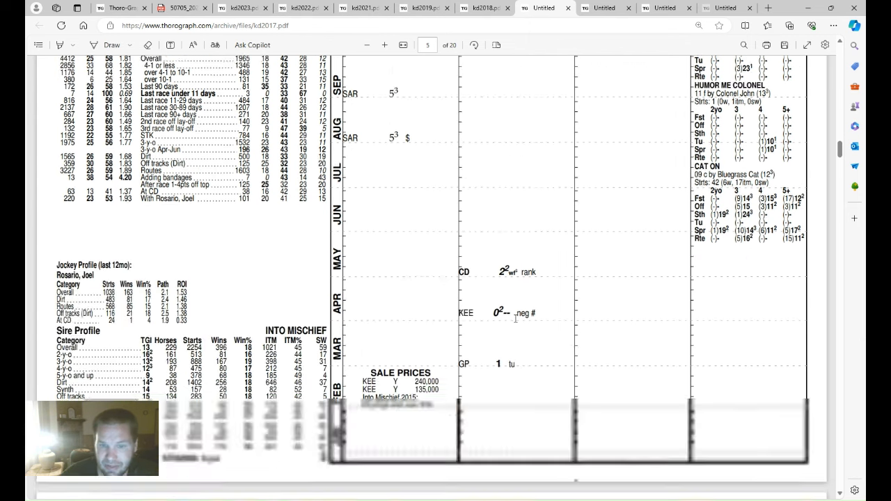
scroll("down", 3)
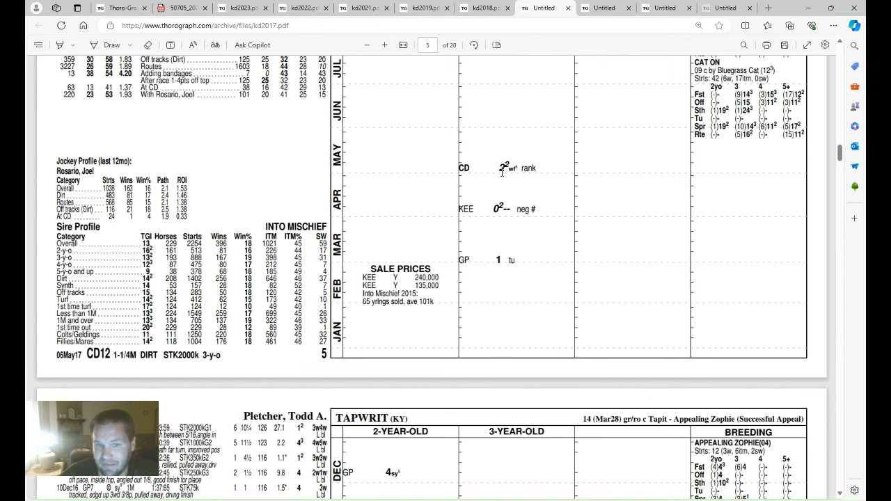
scroll("up", 3)
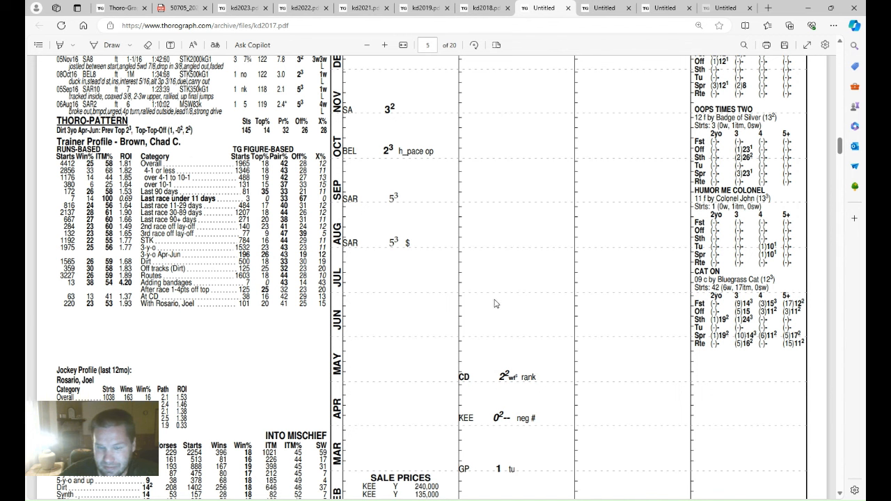
mouse_move(457, 231)
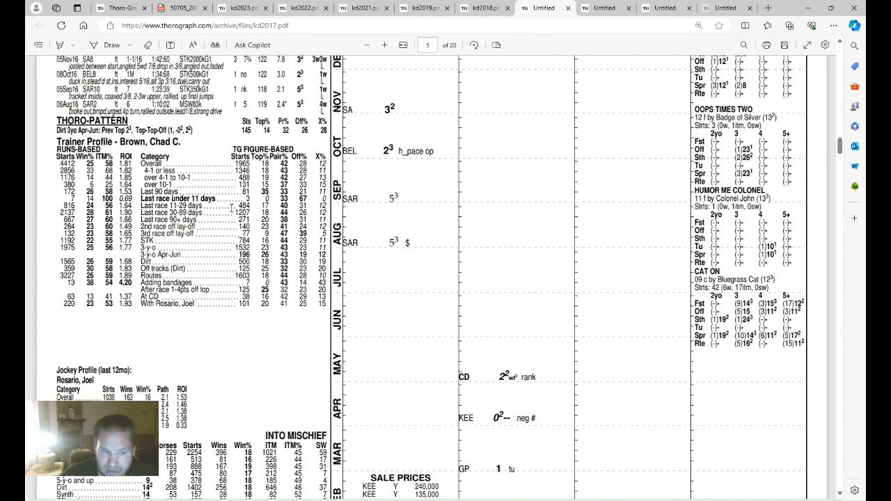
mouse_move(228, 146)
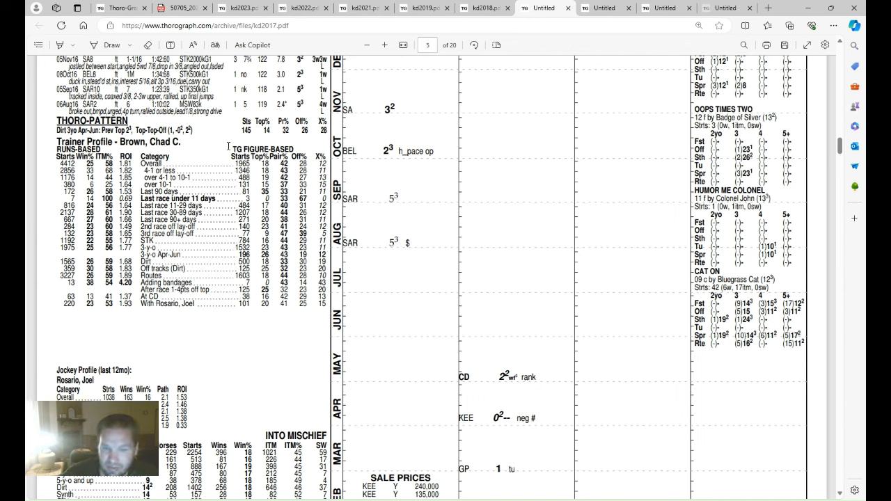
left_click(181, 8)
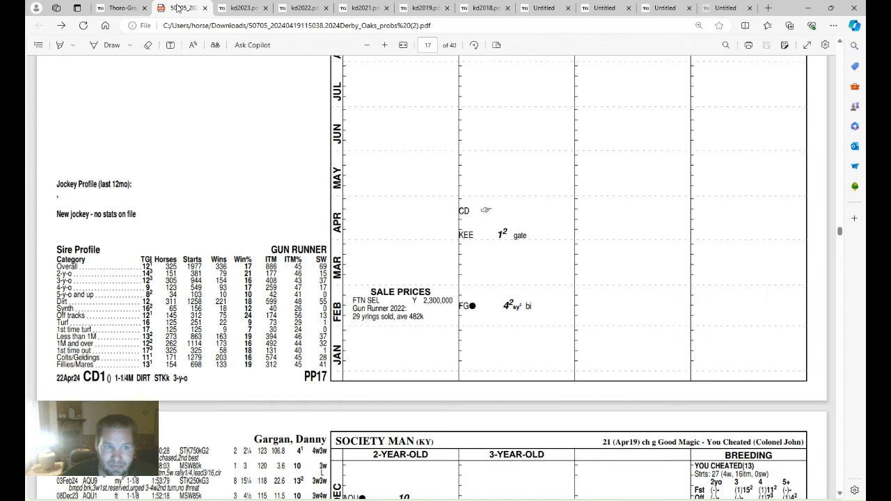
scroll("up", 3)
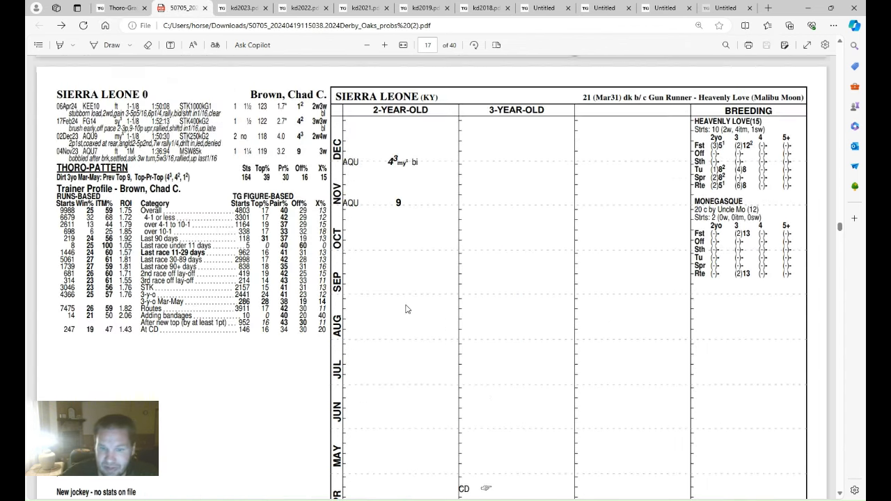
scroll("down", 3)
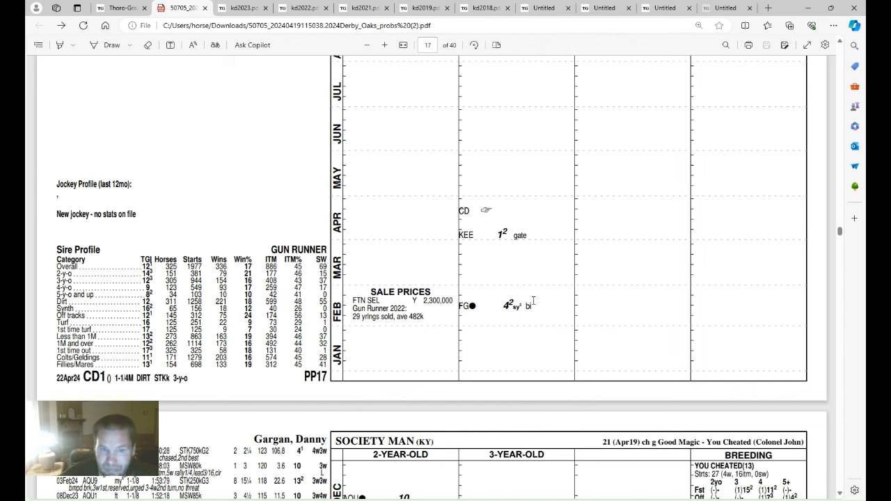
mouse_move(494, 203)
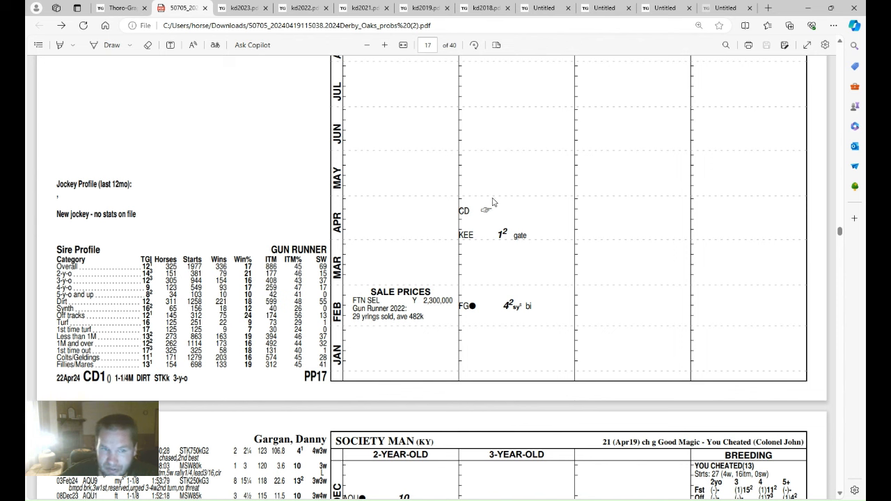
mouse_move(510, 242)
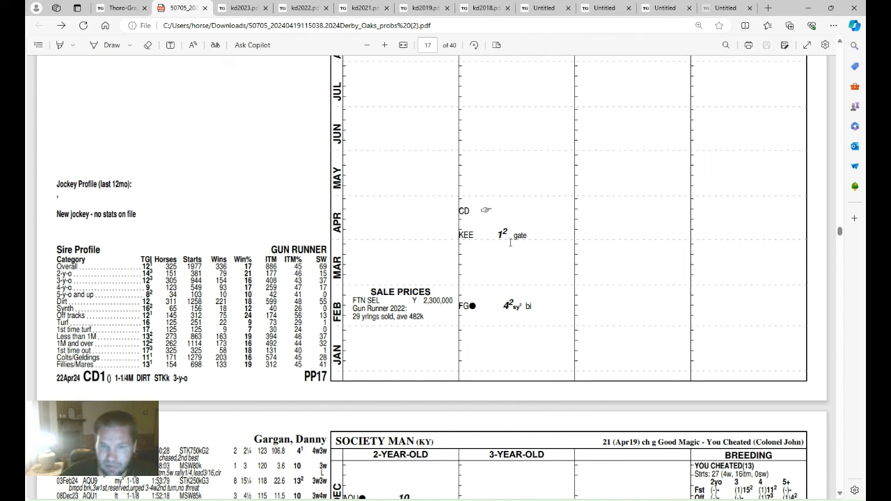
mouse_move(526, 149)
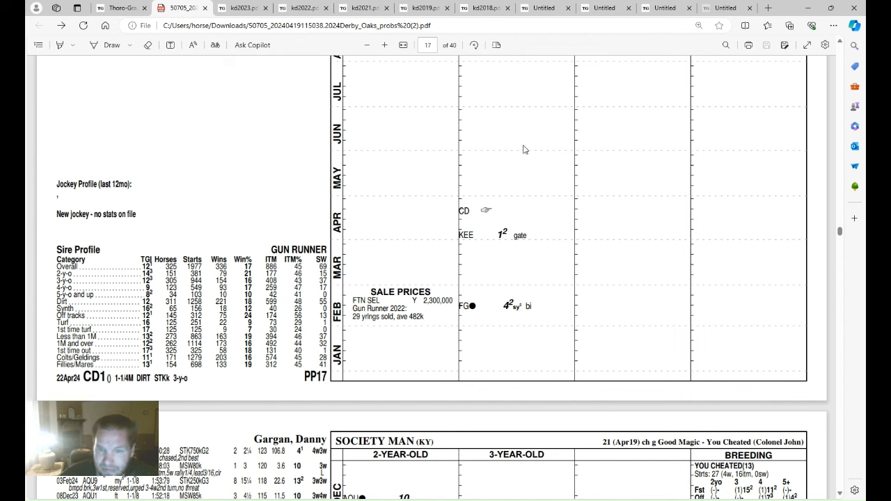
mouse_move(537, 351)
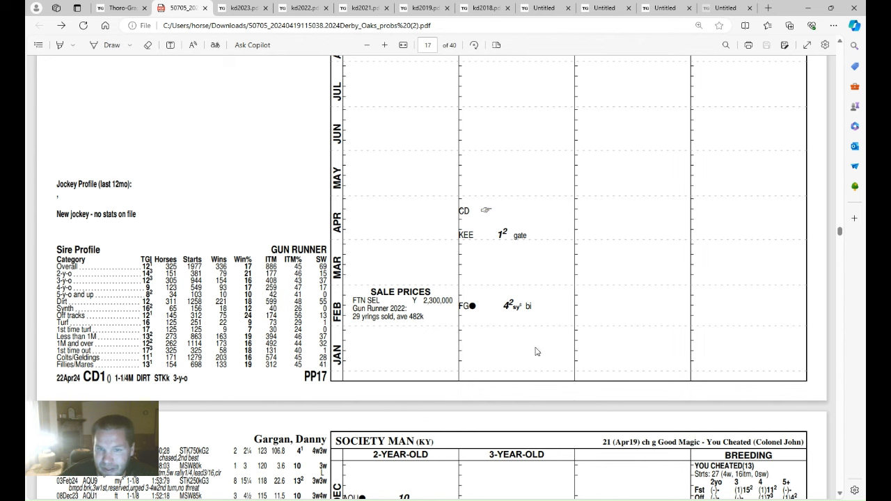
mouse_move(518, 202)
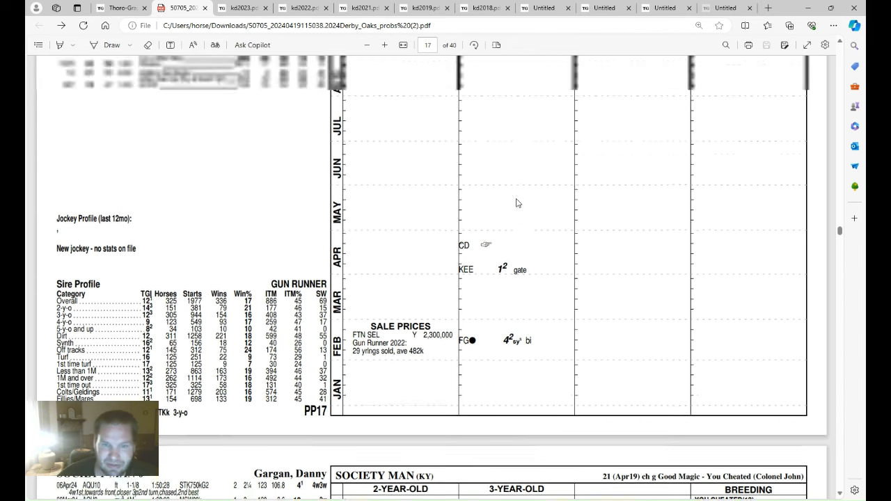
scroll("up", 3)
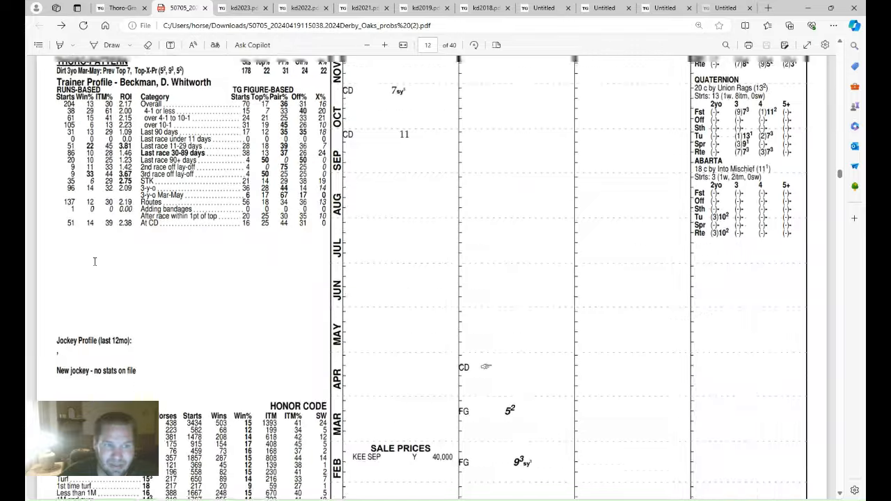
Scroll over Fierceness's page 9 sheet, checking his two- and three-year-old figures.
scroll("up", 3)
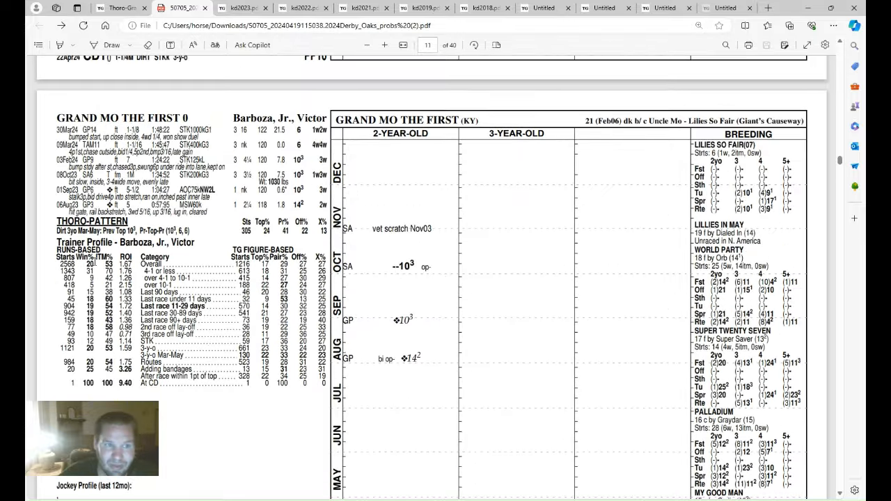
scroll("up", 3)
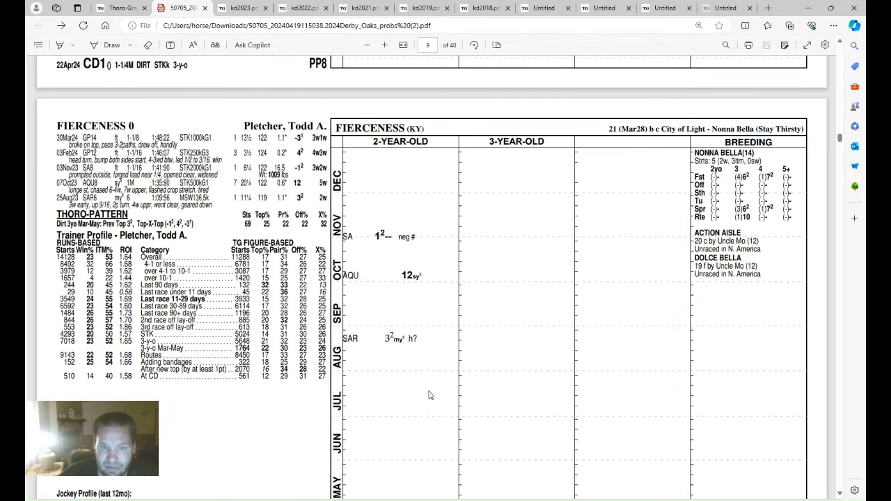
mouse_move(433, 252)
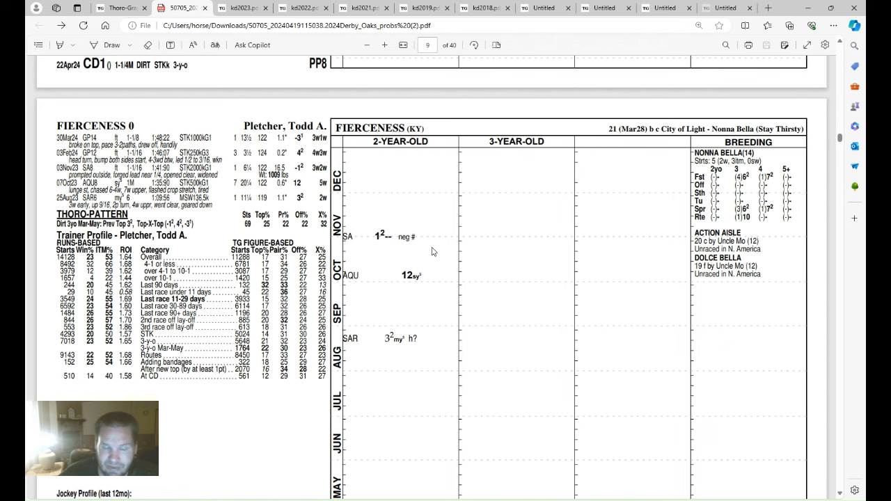
mouse_move(438, 185)
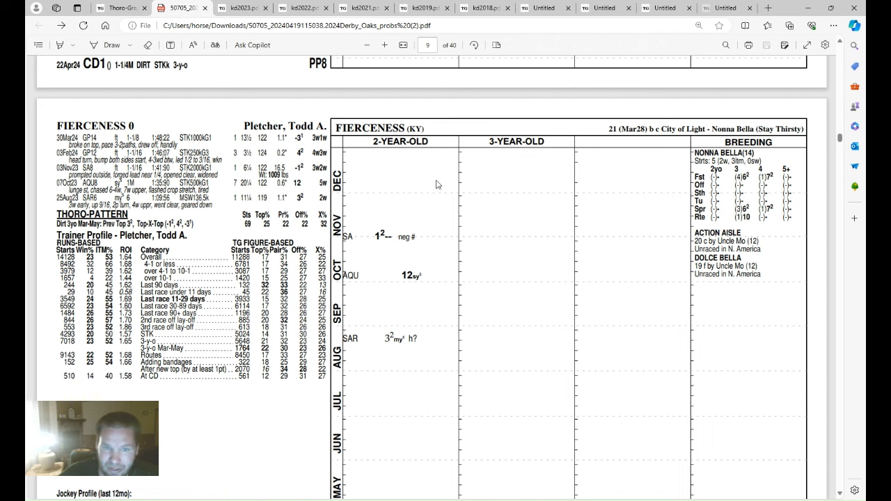
scroll("down", 3)
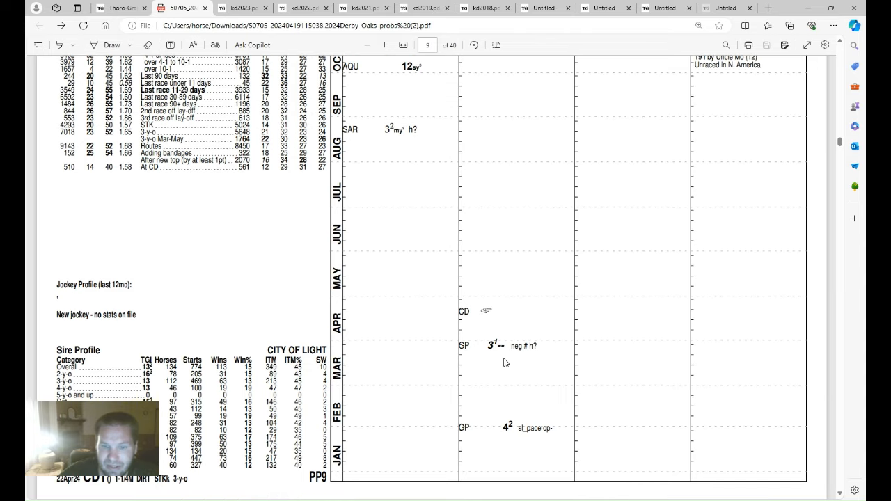
mouse_move(523, 421)
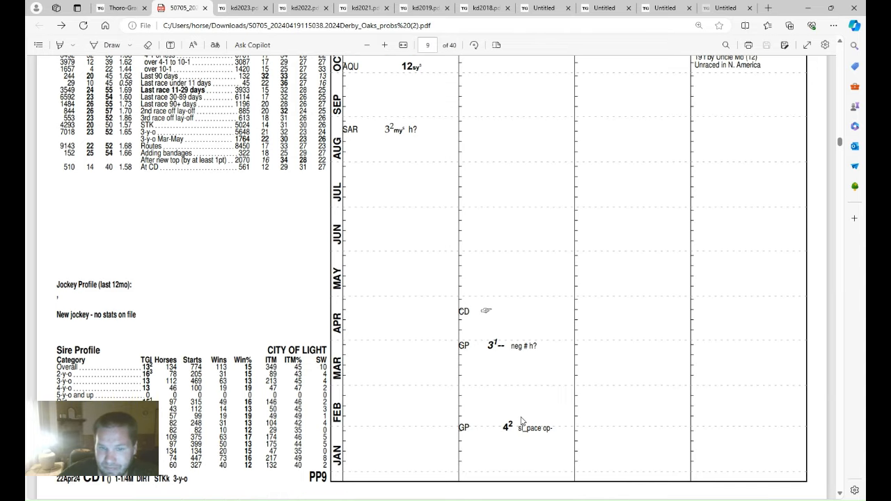
mouse_move(524, 332)
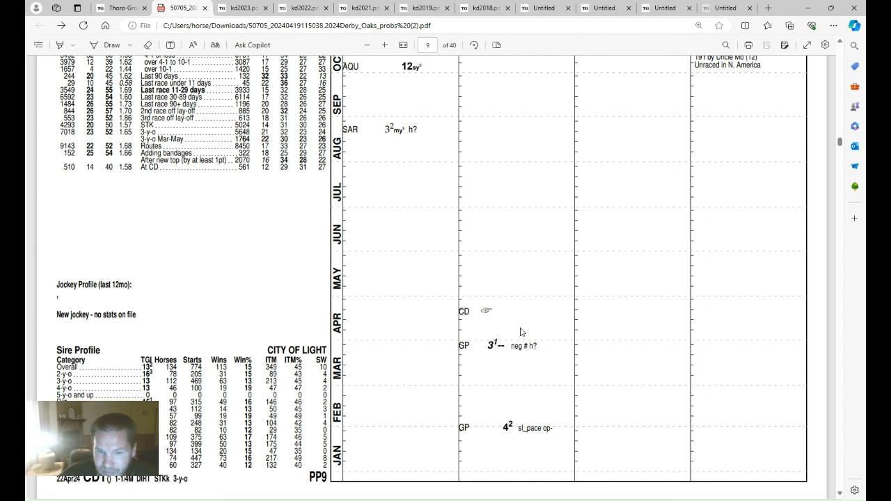
mouse_move(527, 313)
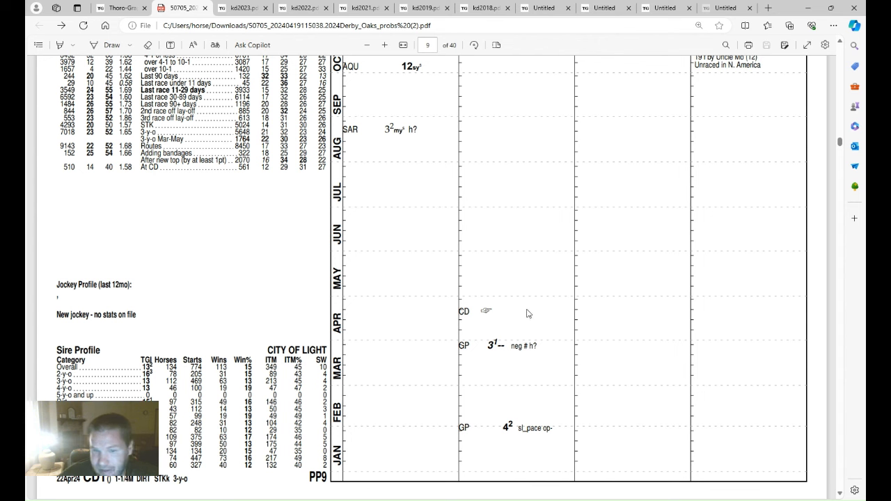
mouse_move(523, 315)
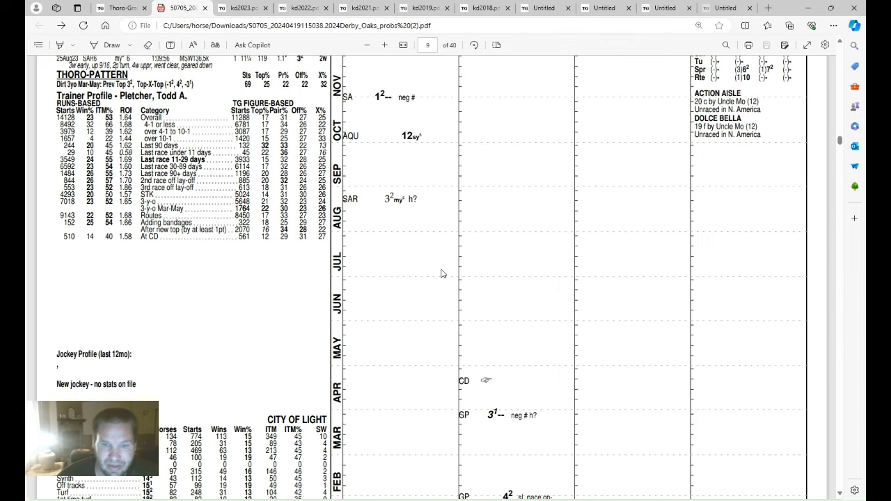
mouse_move(583, 431)
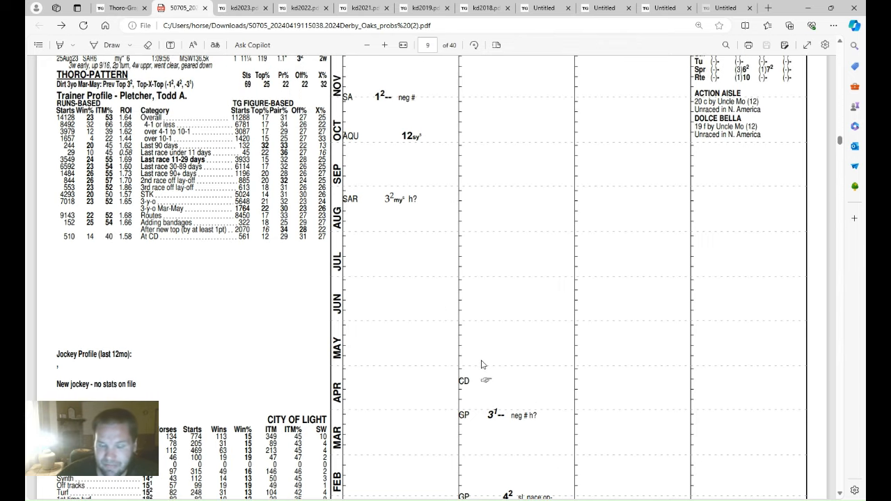
scroll("down", 3)
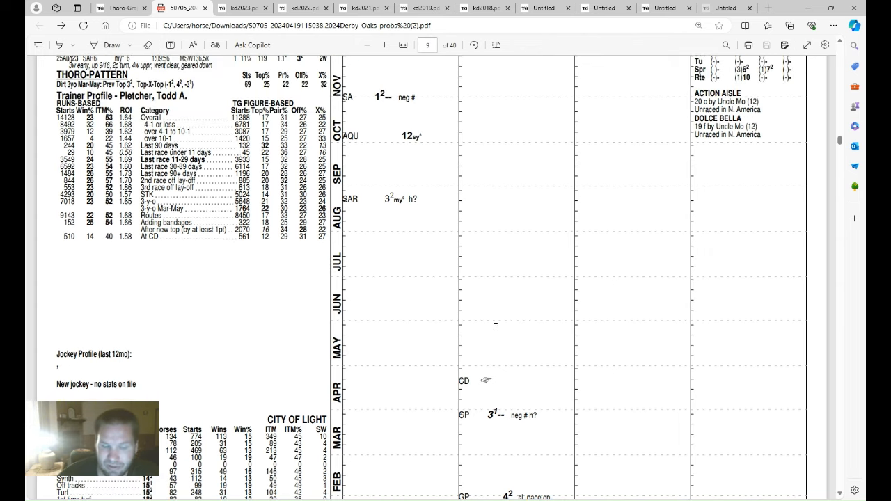
mouse_move(515, 334)
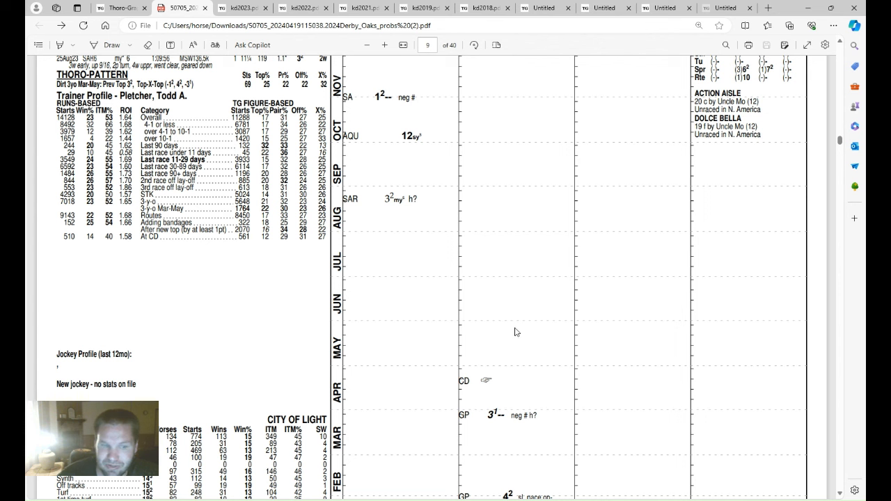
mouse_move(527, 329)
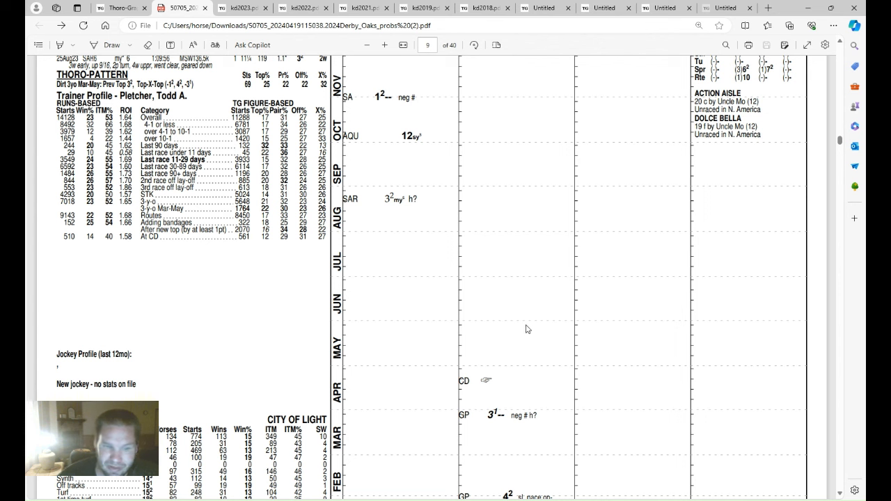
mouse_move(545, 313)
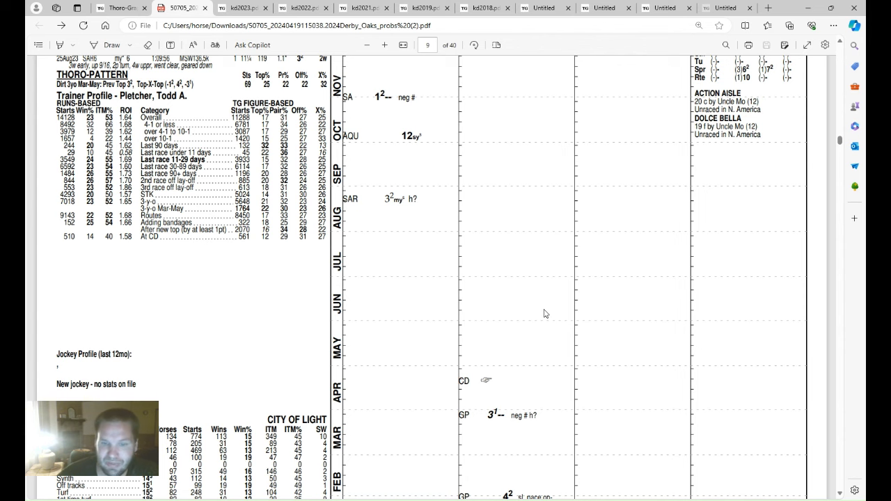
Scroll down to page 10 to view Forever Young's sheet through his latest three-year-old races.
scroll("down", 3)
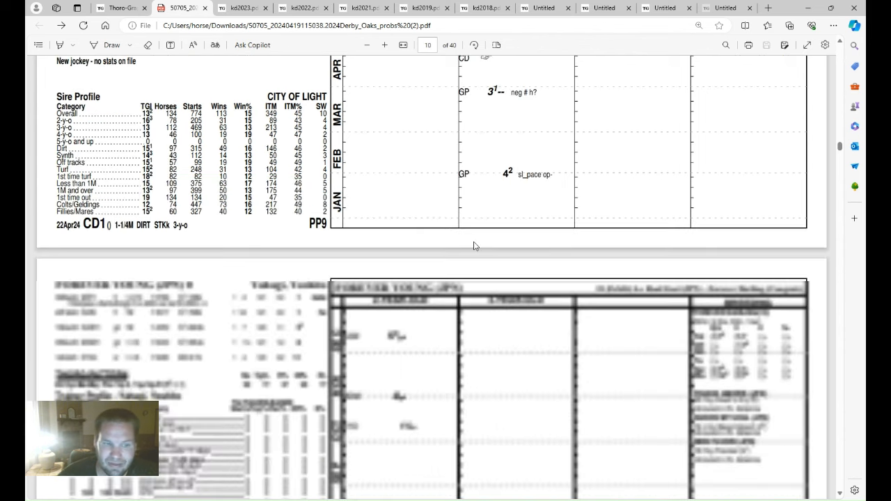
scroll("down", 3)
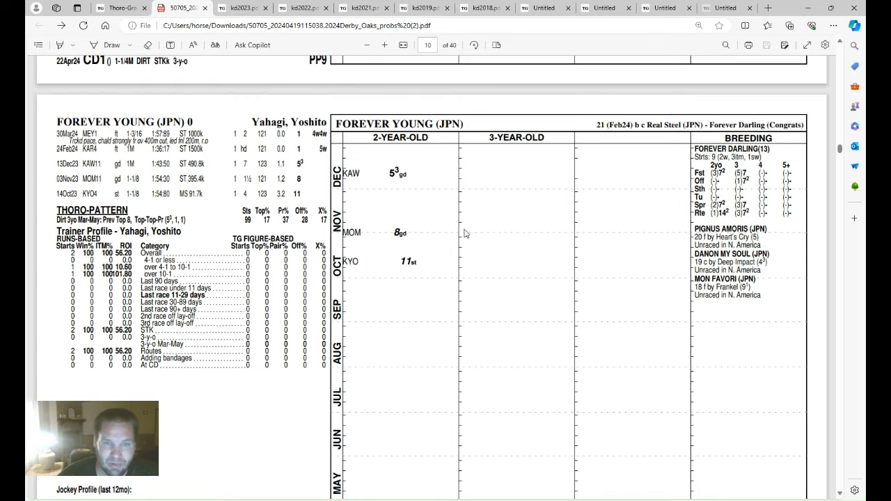
scroll("down", 3)
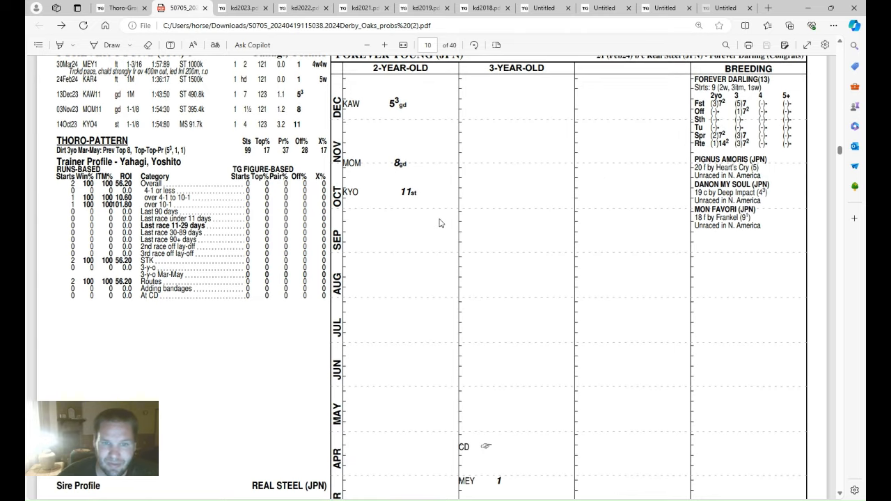
scroll("down", 3)
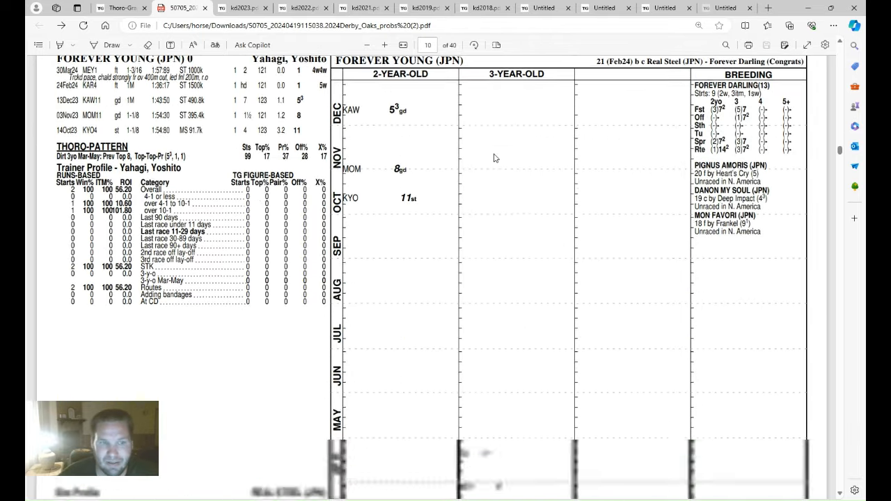
scroll("down", 3)
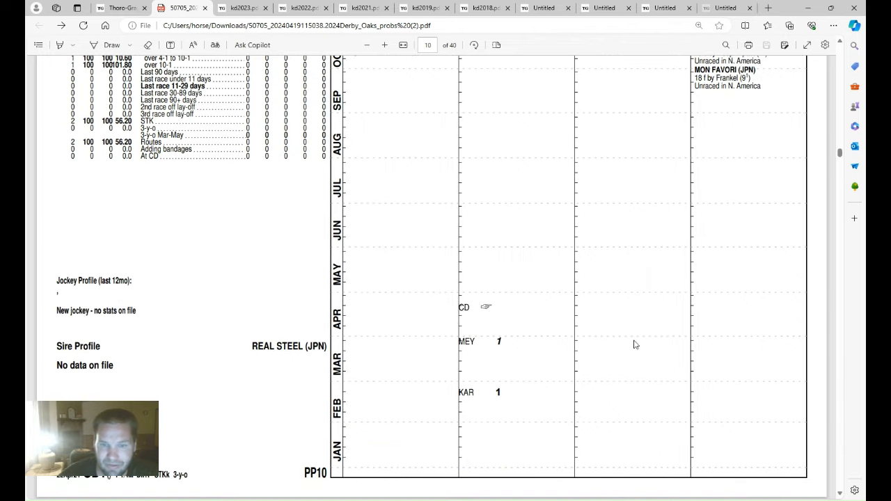
mouse_move(822, 233)
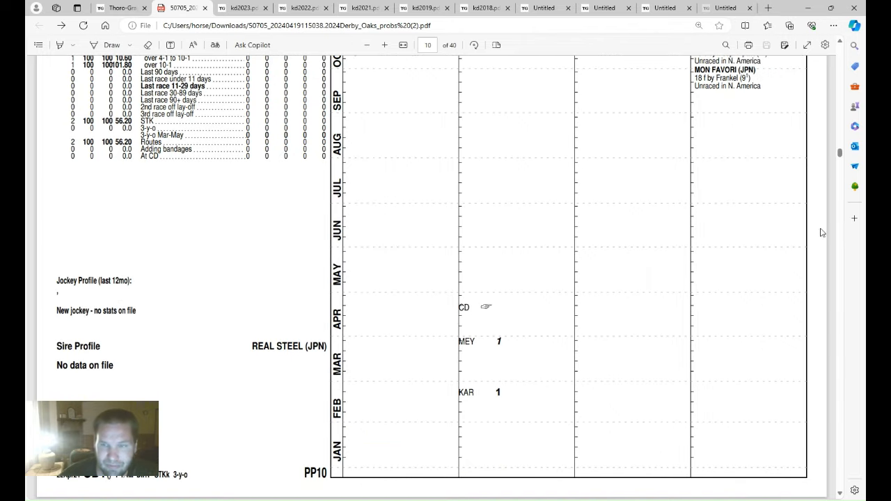
mouse_move(309, 244)
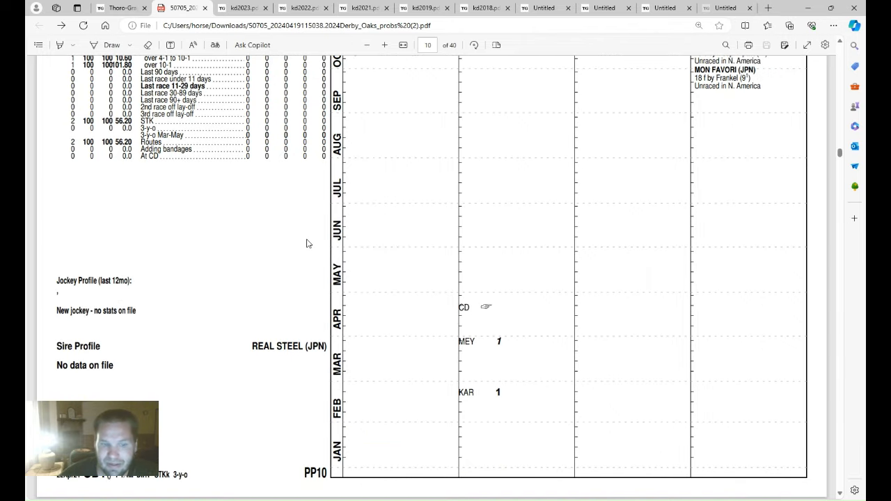
Scroll back up to page 9 and settle at the top of Fierceness's sheet.
scroll("up", 3)
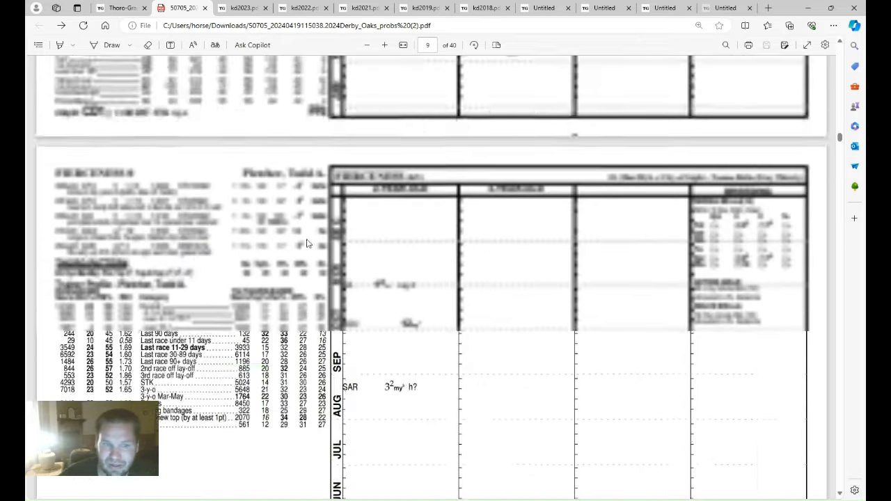
scroll("up", 3)
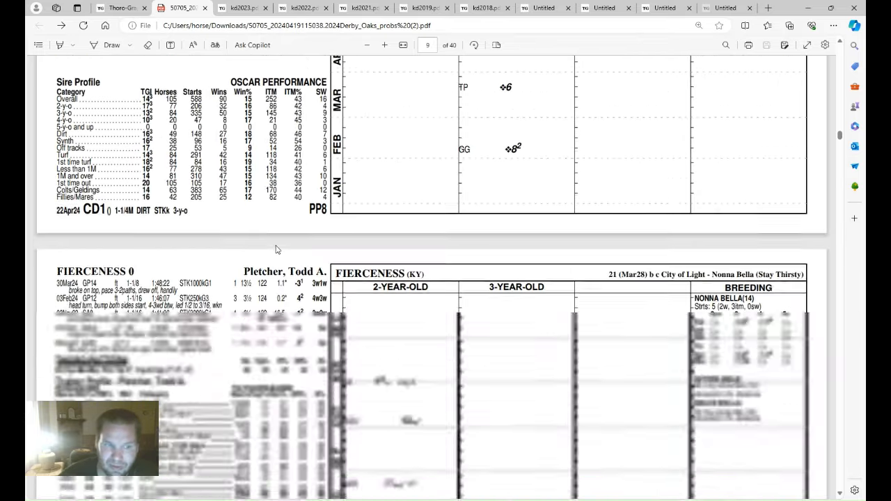
scroll("down", 3)
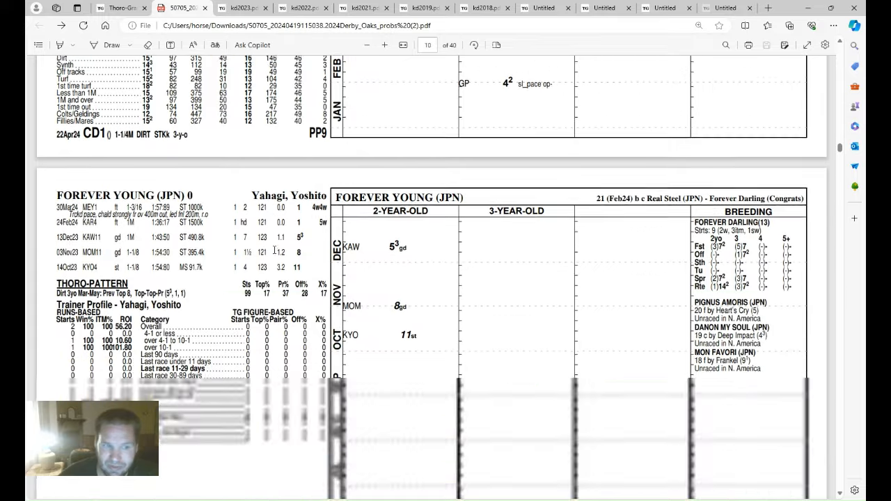
scroll("down", 3)
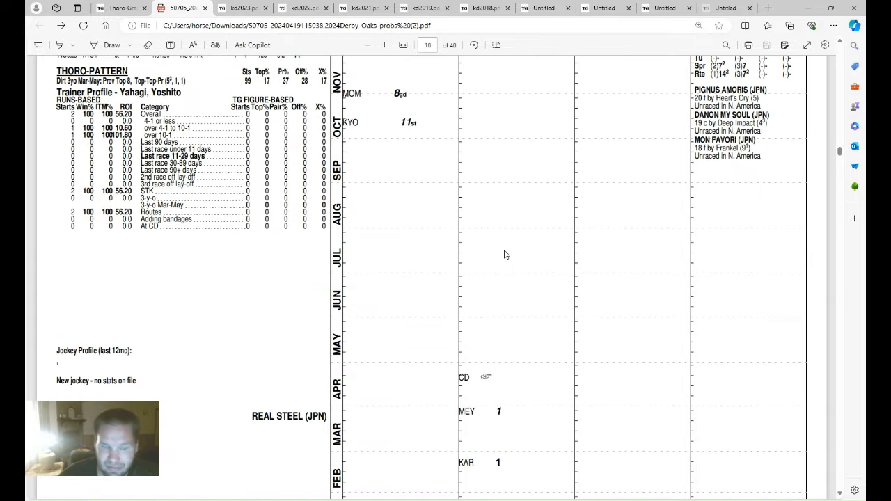
scroll("up", 3)
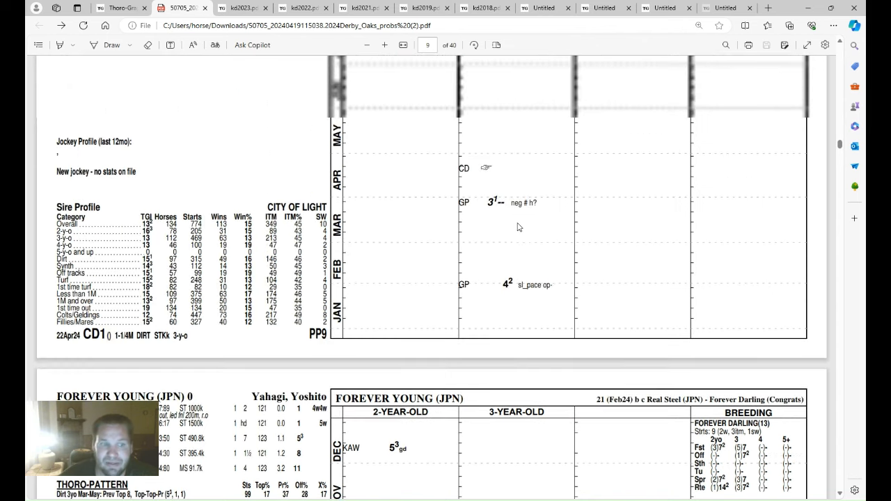
scroll("up", 3)
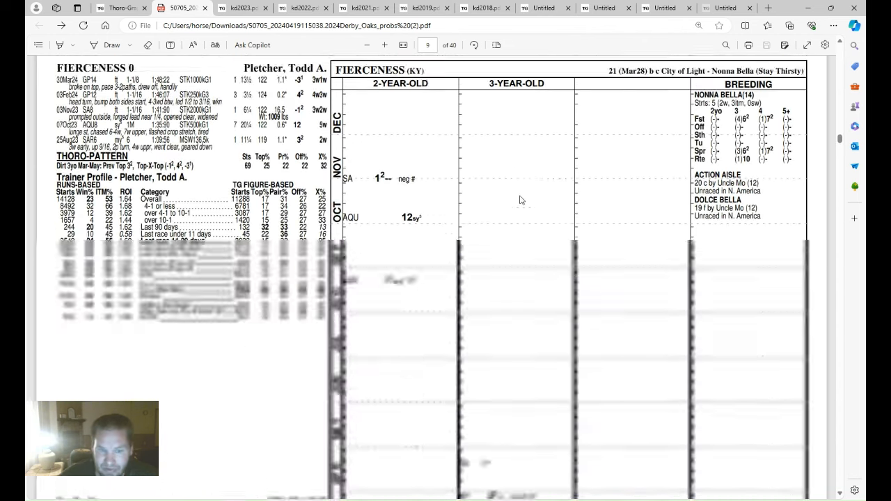
scroll("down", 3)
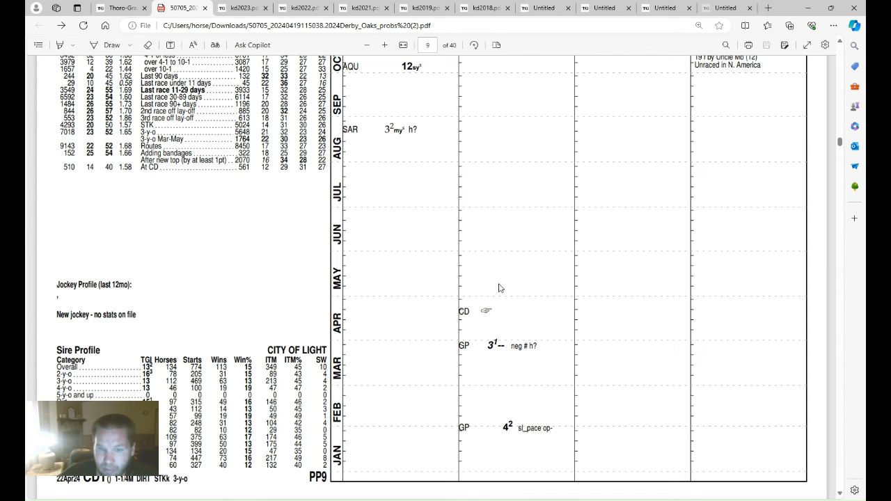
scroll("up", 3)
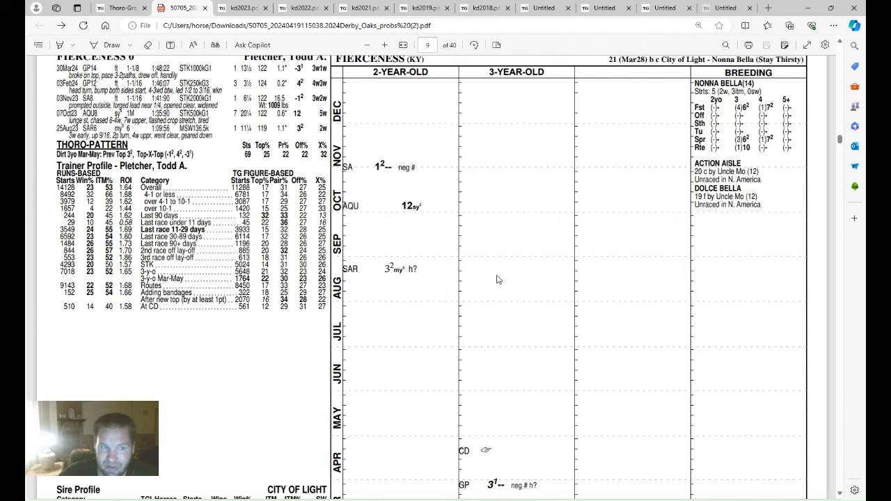
mouse_move(410, 198)
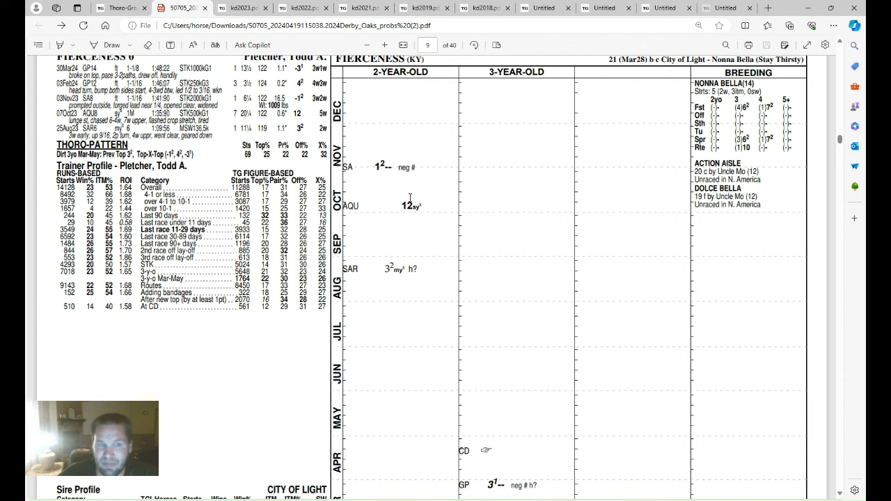
scroll("up", 3)
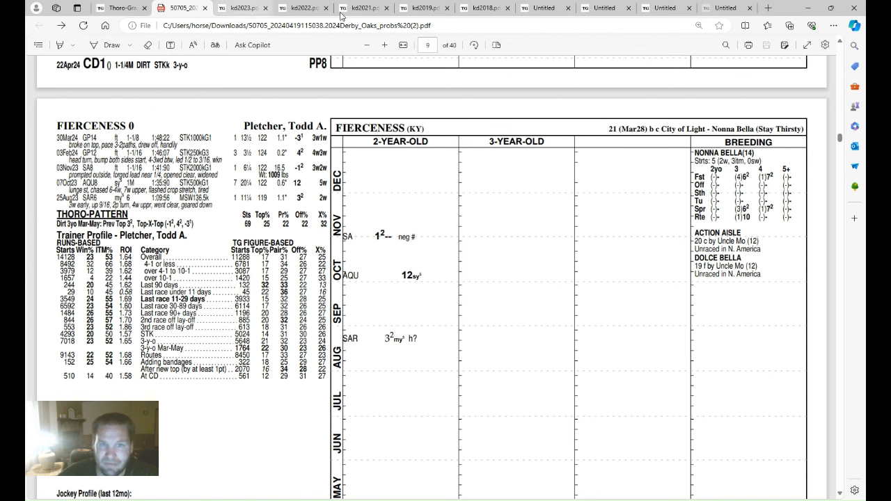
mouse_move(255, 75)
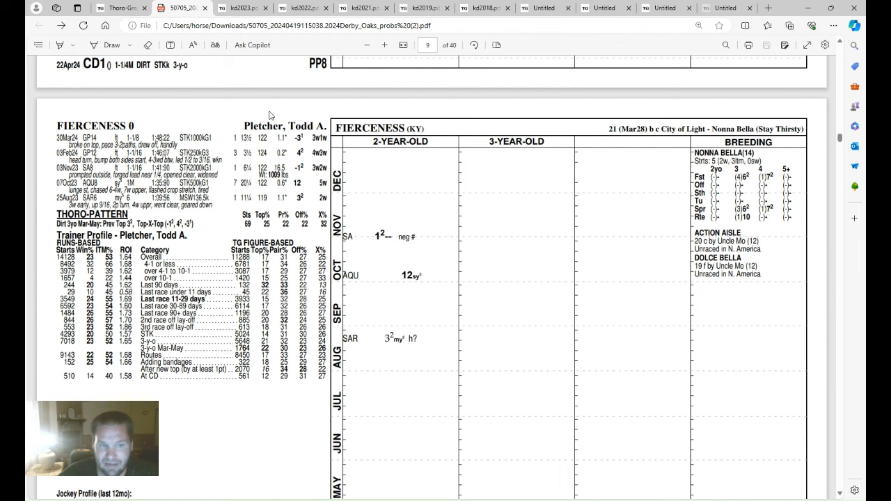
mouse_move(254, 100)
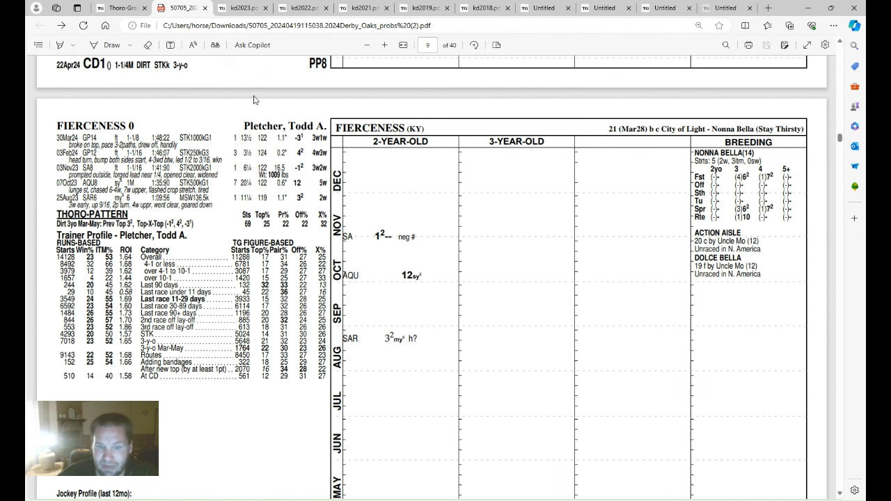